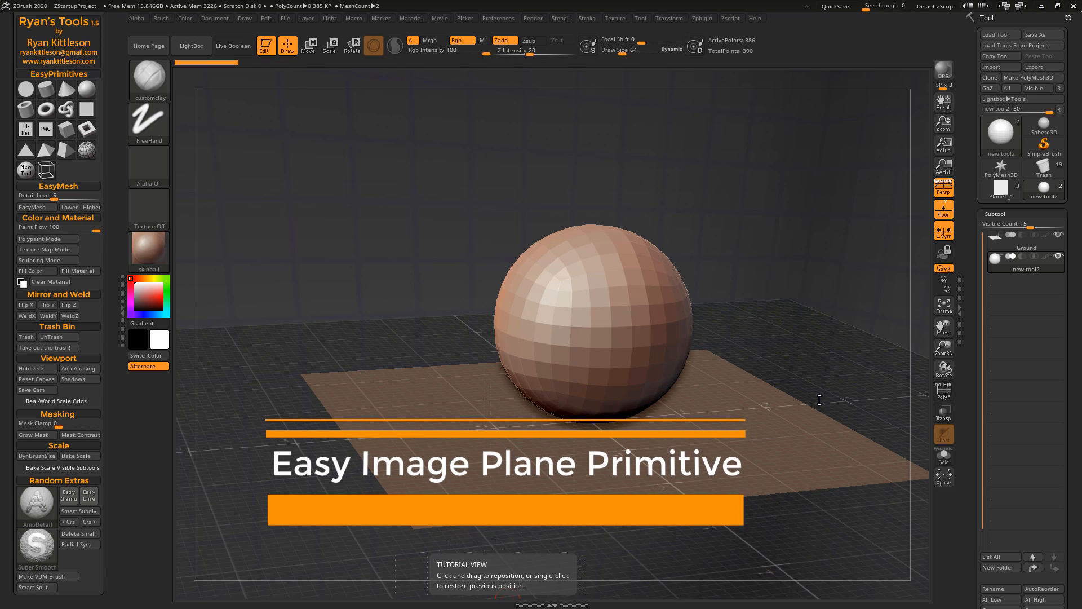
mouse_move(104, 105)
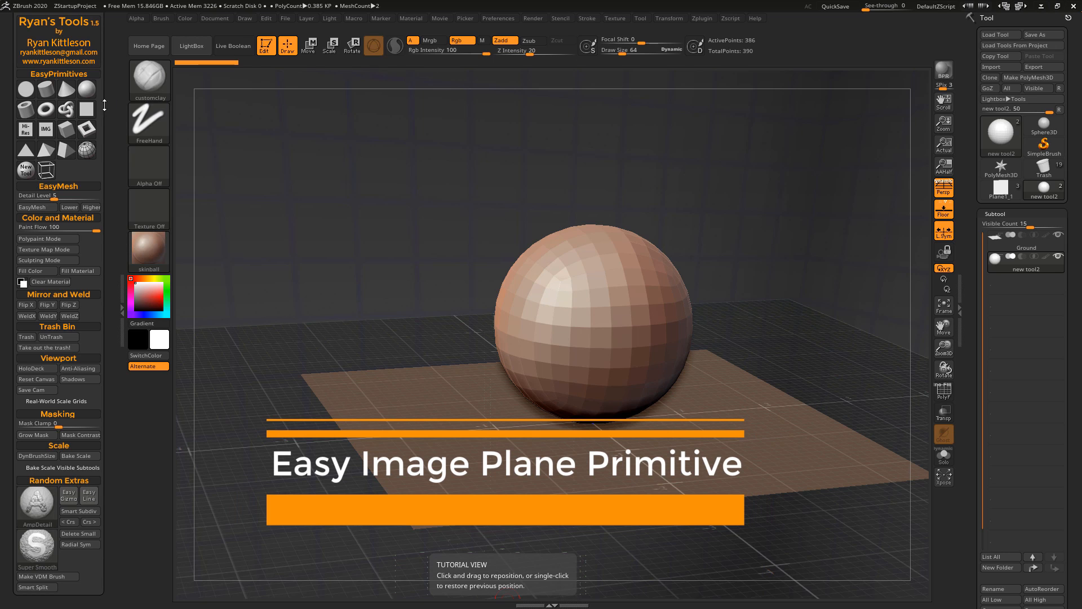
mouse_move(45, 129)
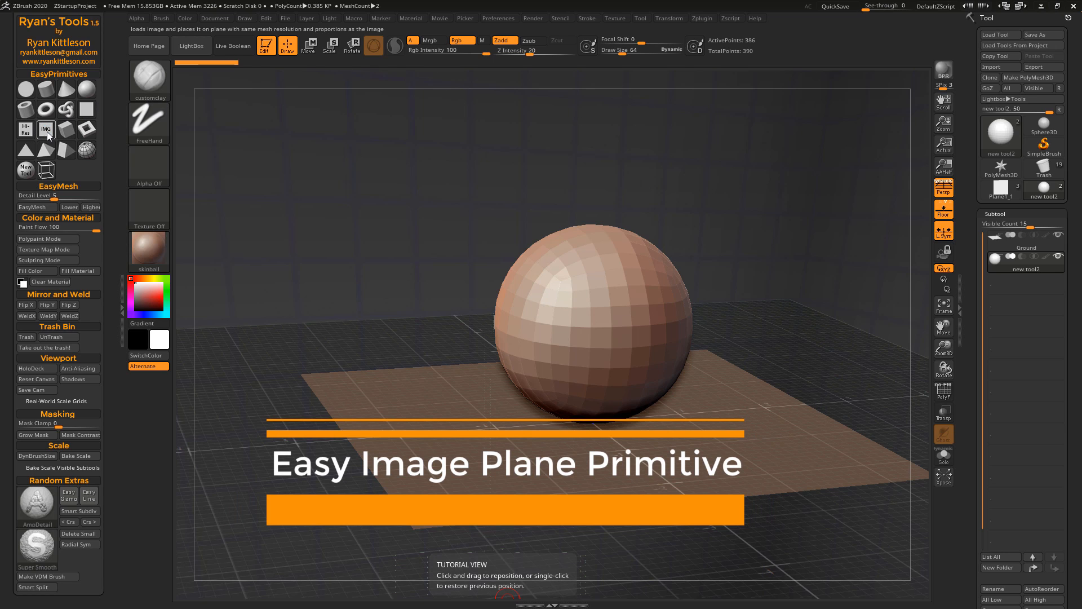
Step: Launch the IMG Easy Image Plane primitive to import the winged pin photo onto a new plane
left_click(45, 129)
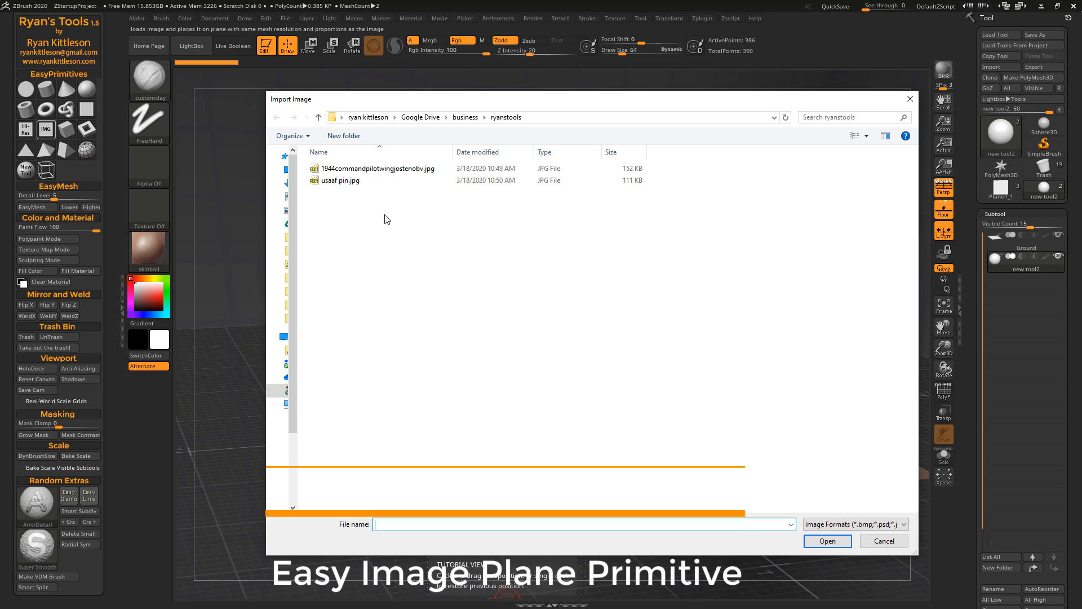
mouse_move(341, 180)
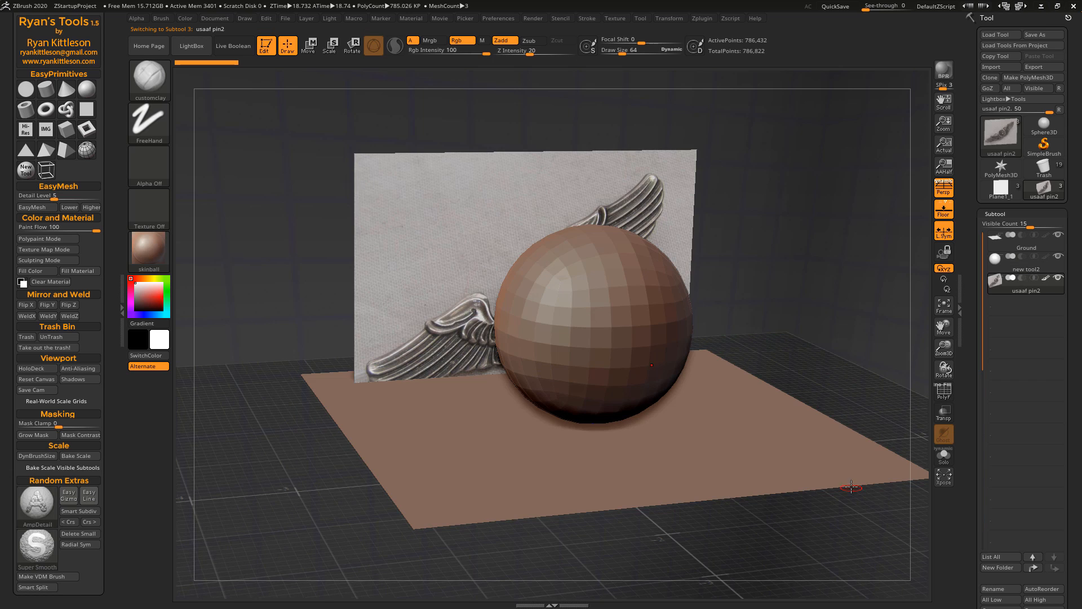
mouse_move(704, 249)
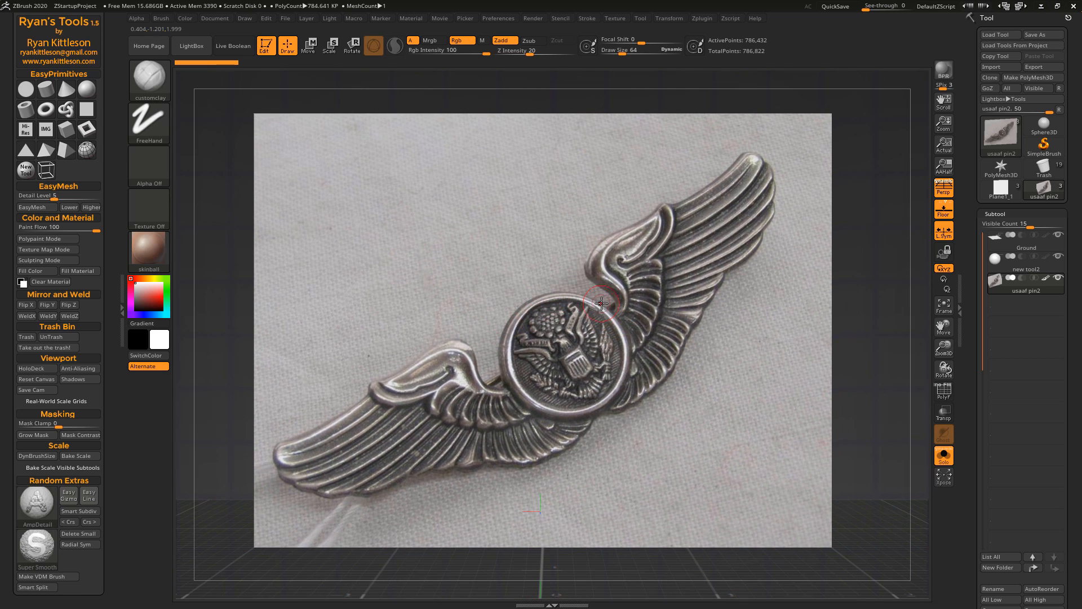
mouse_move(763, 262)
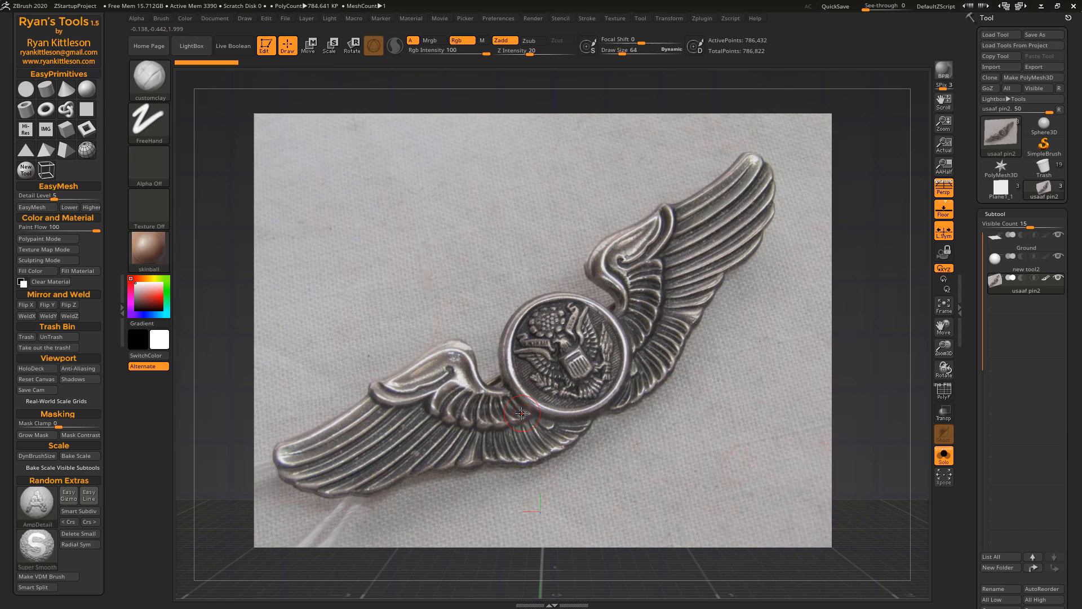
mouse_move(530, 390)
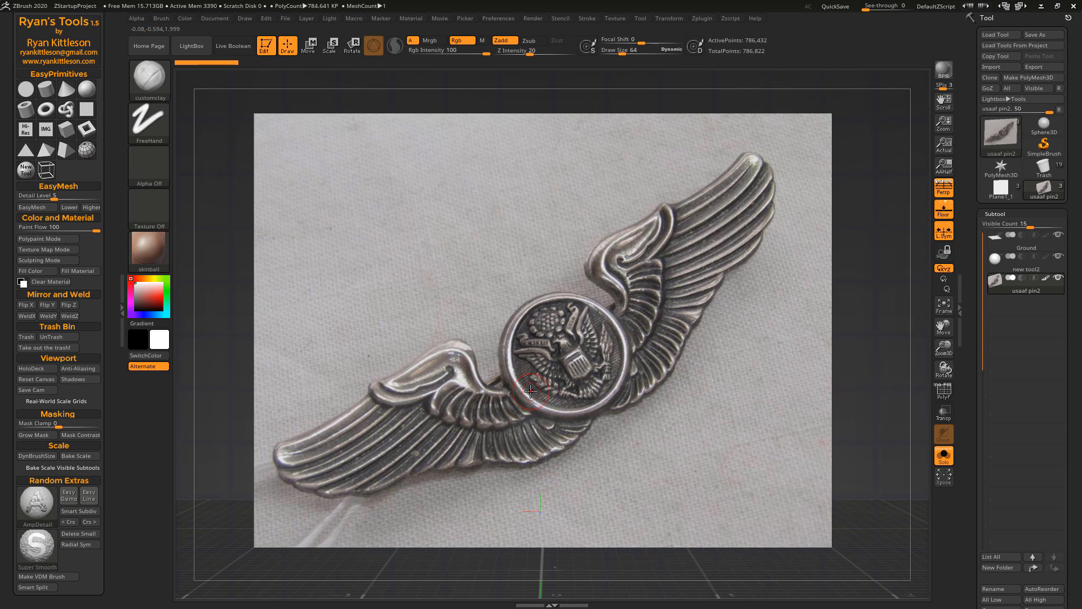
mouse_move(530, 384)
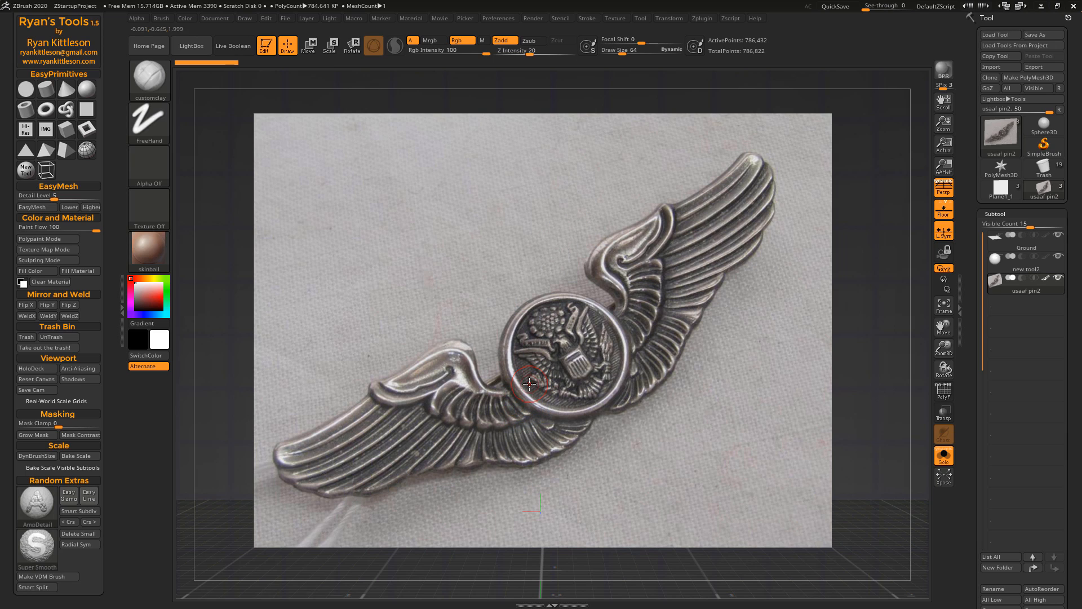
mouse_move(532, 378)
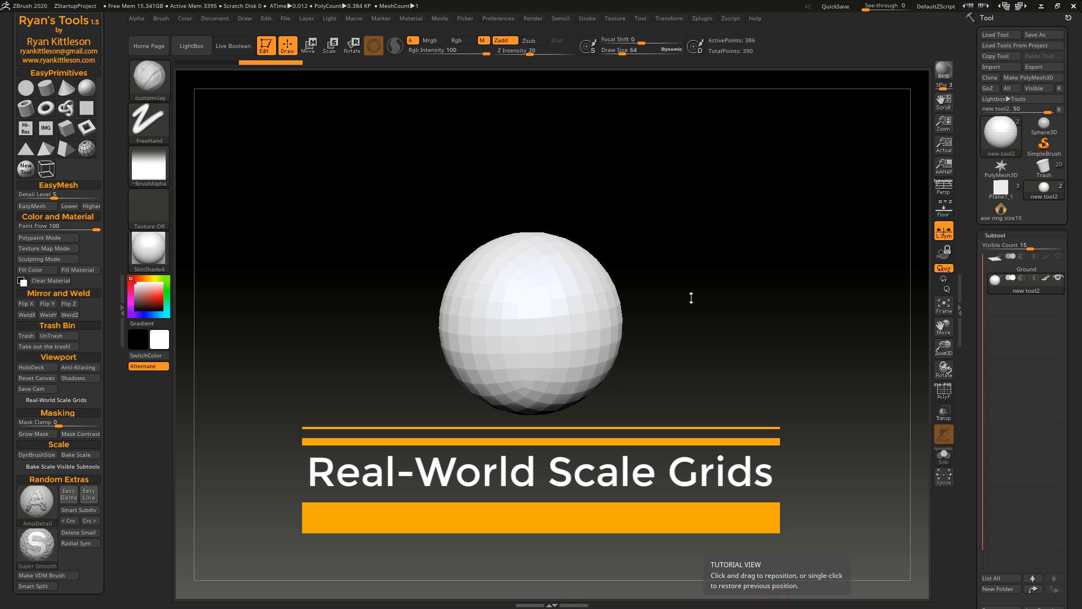
mouse_move(592, 328)
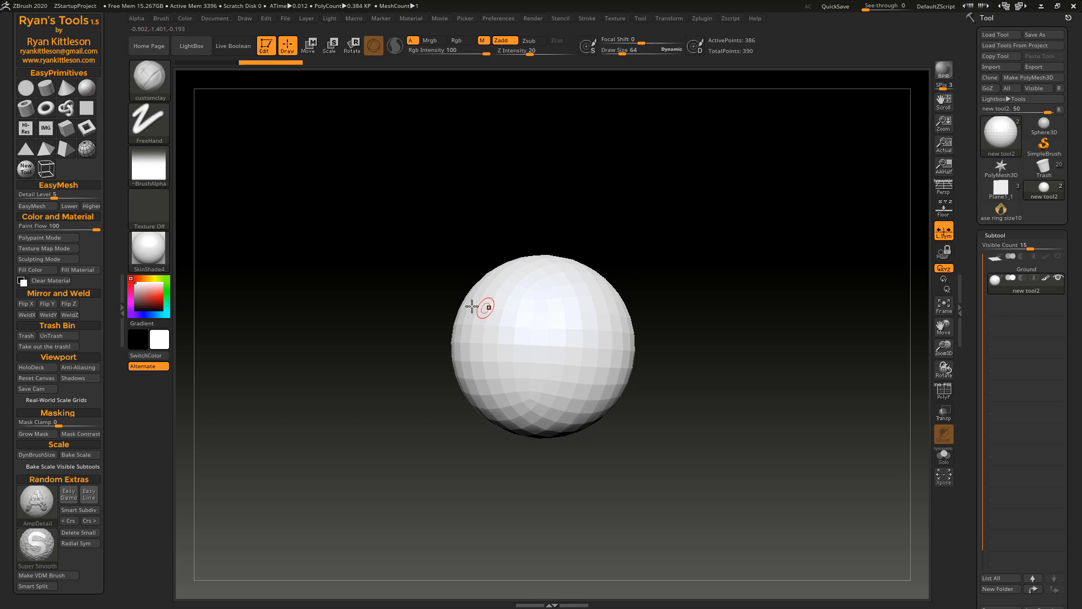
mouse_move(31, 367)
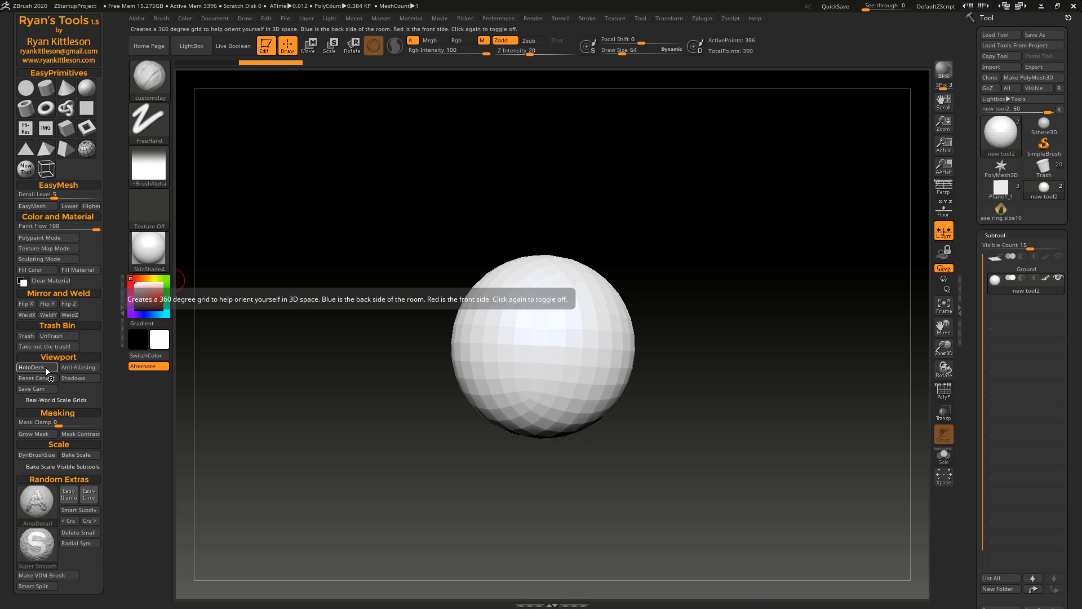
left_click(31, 366)
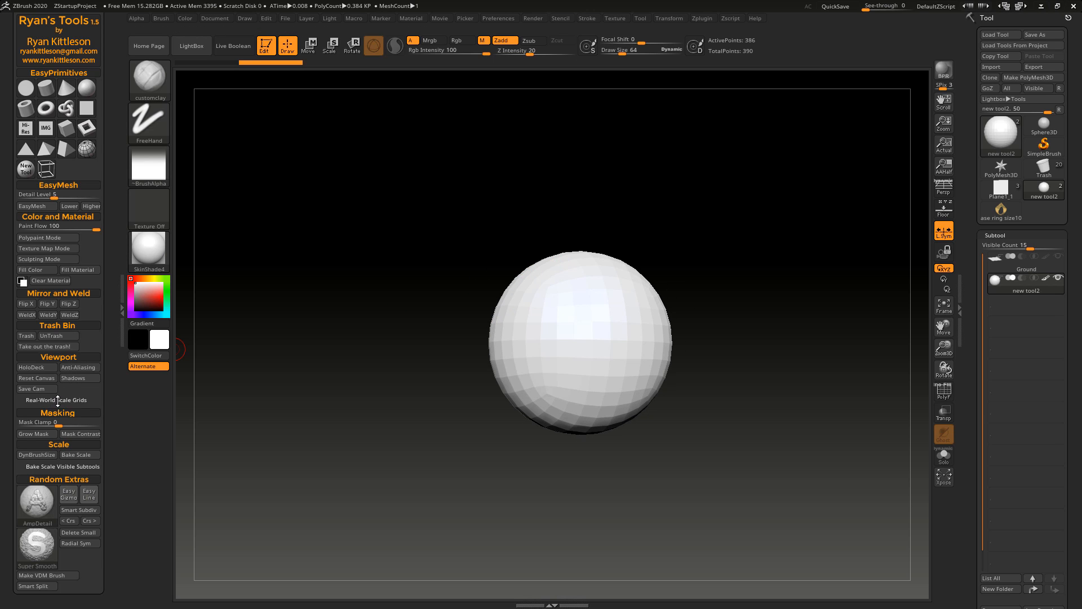
Step: Expand Real-World Scale Grids and apply a 20 Inches grid, then a 20 cm grid around the sphere
left_click(58, 400)
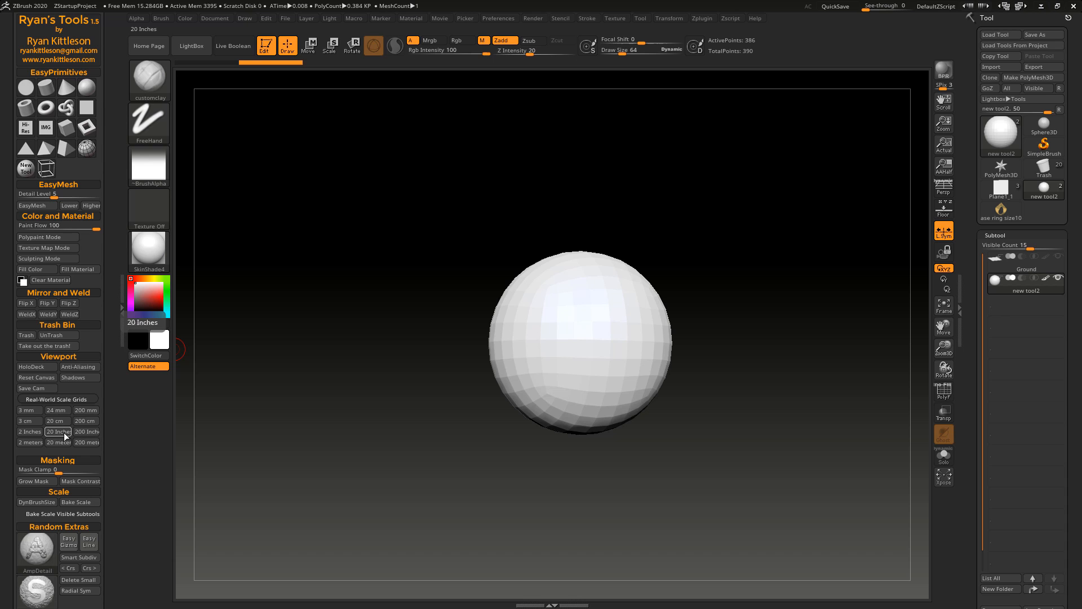
left_click(55, 420)
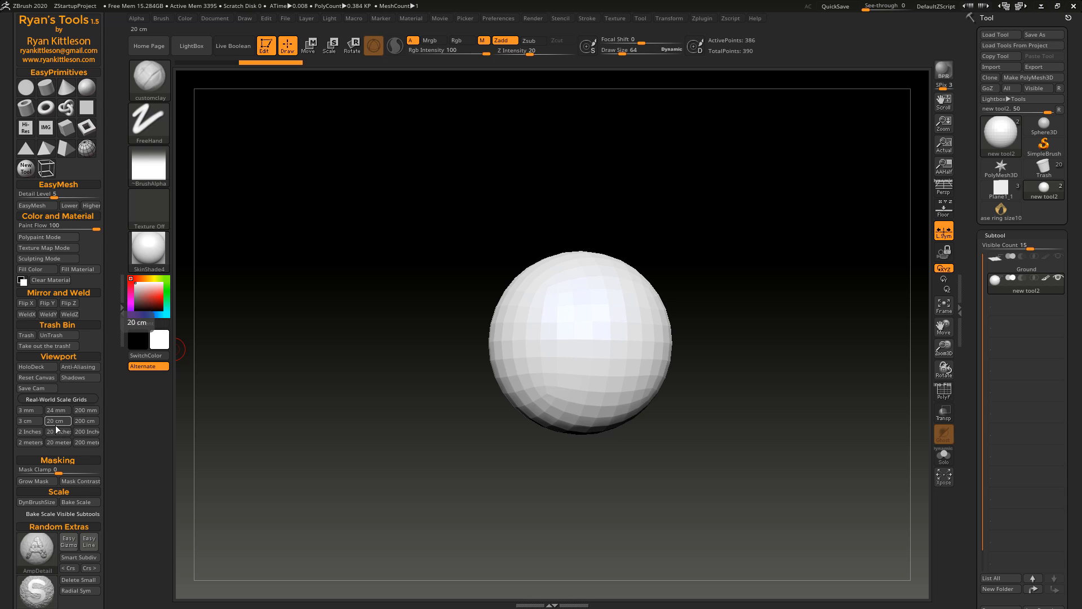
left_click(943, 209)
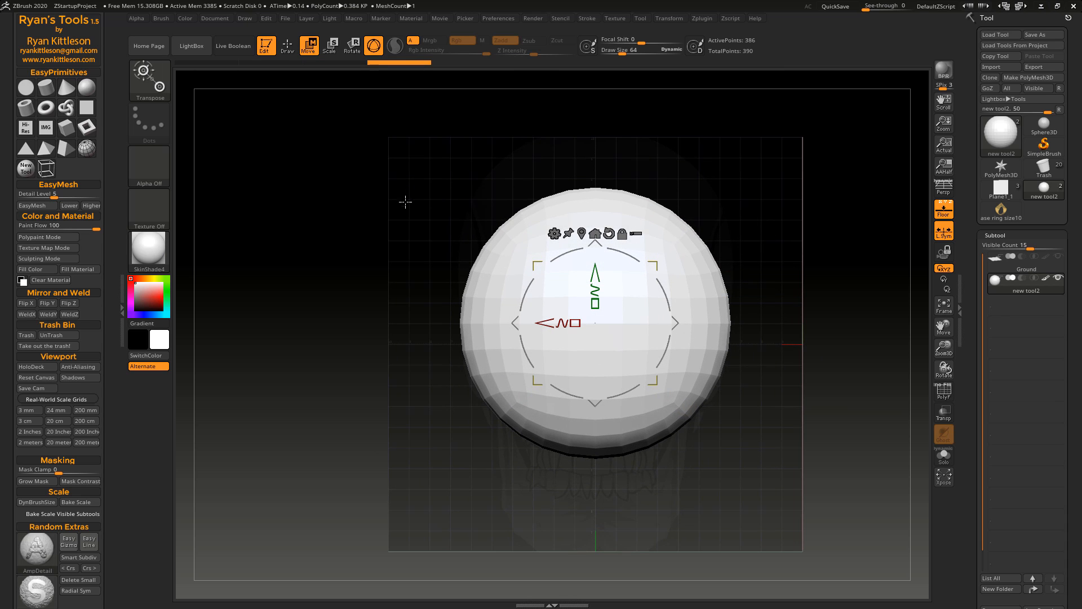
Step: Resize the scale grid to 3 mm, 24 mm and 2 Inches in turn, then load the pyramid ring tool
left_click(28, 410)
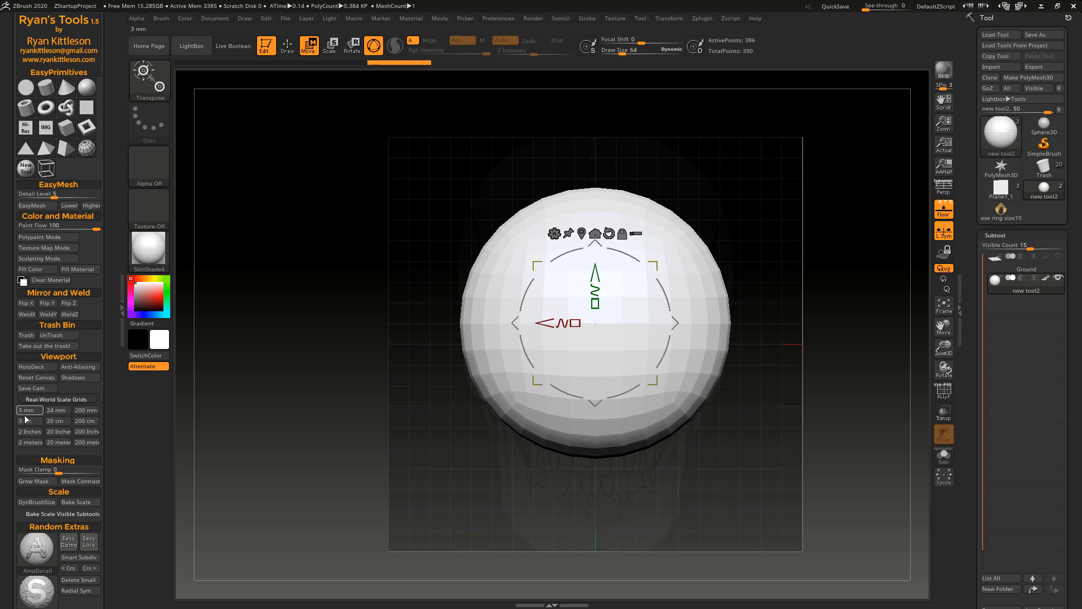
left_click(55, 410)
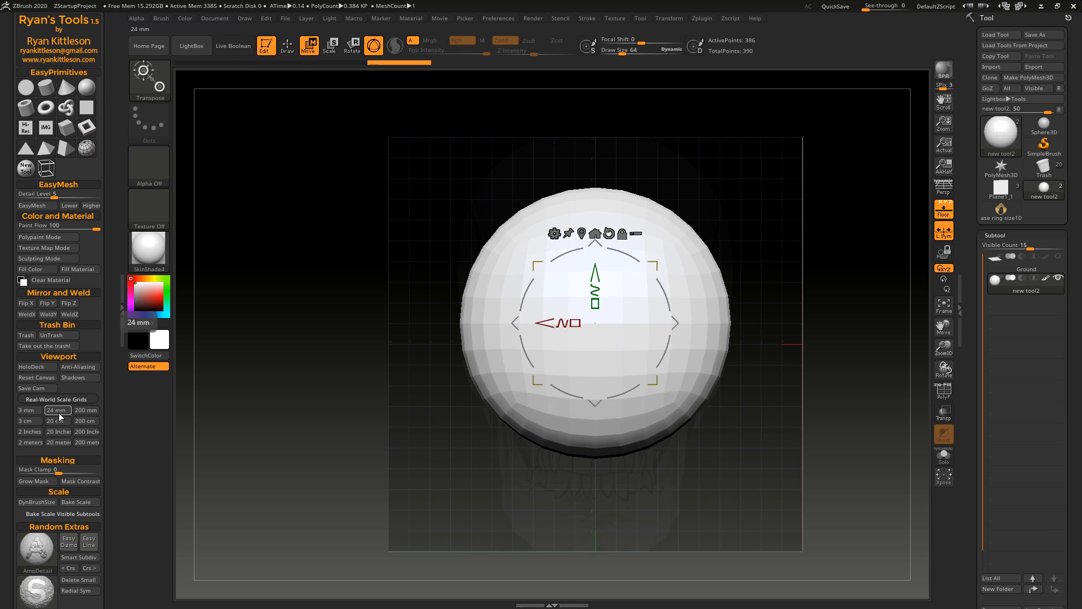
mouse_move(55, 415)
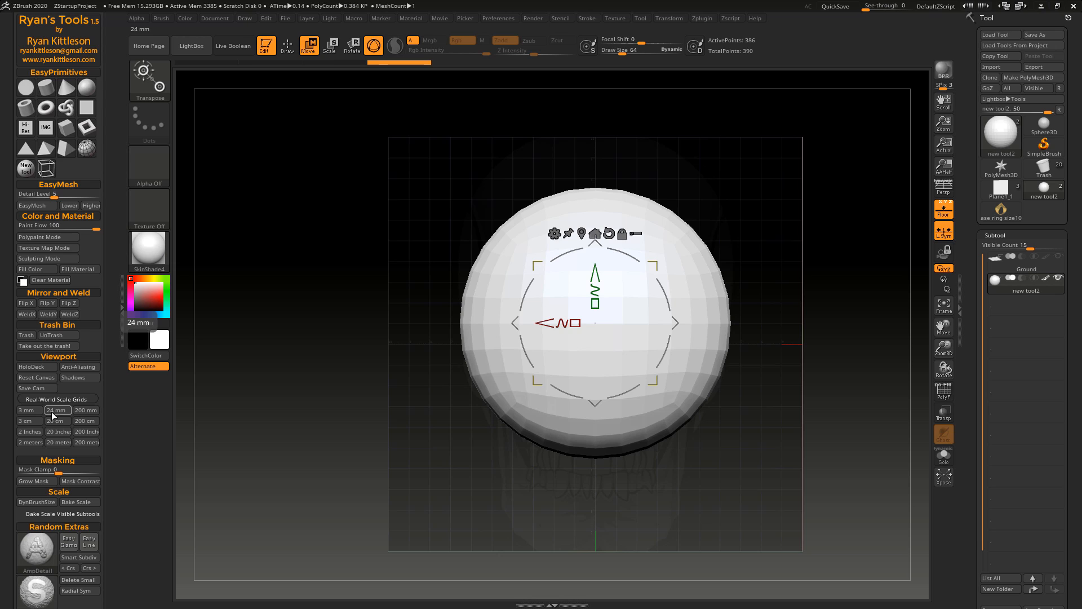
left_click(28, 431)
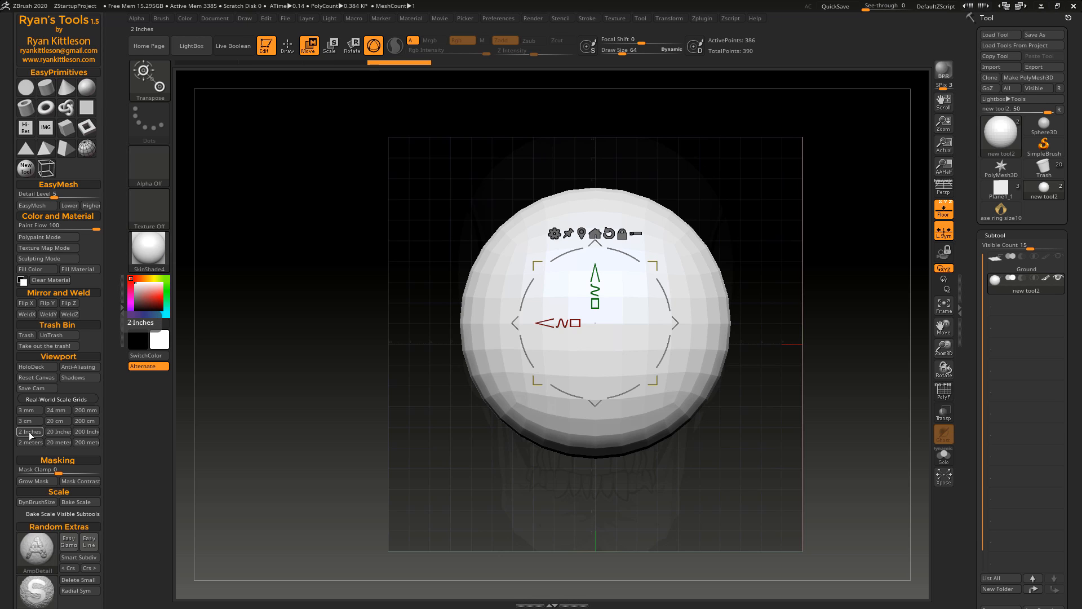
left_click(57, 410)
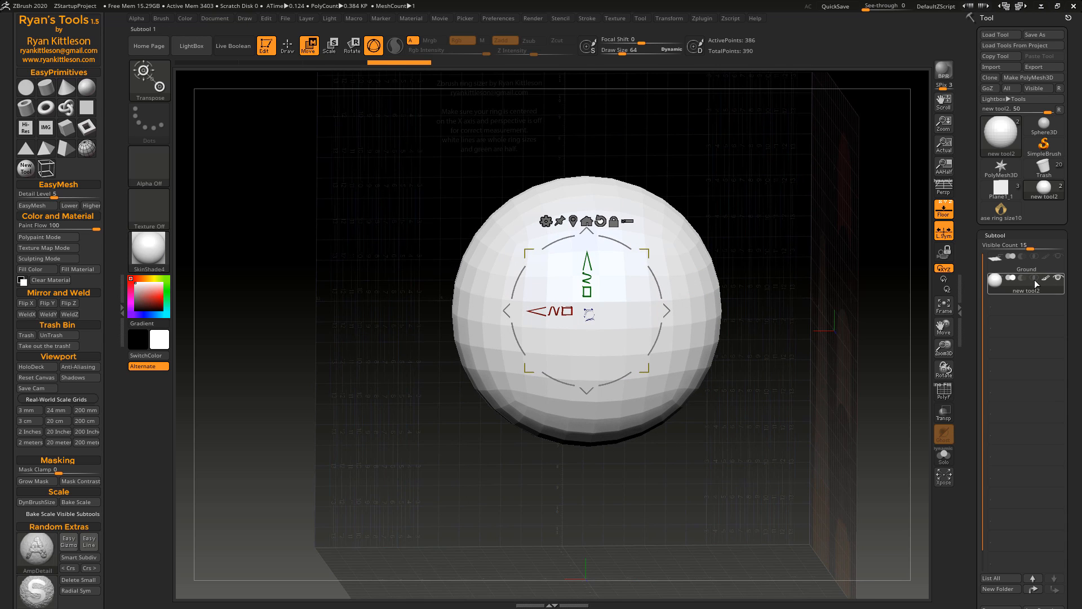
left_click(1000, 138)
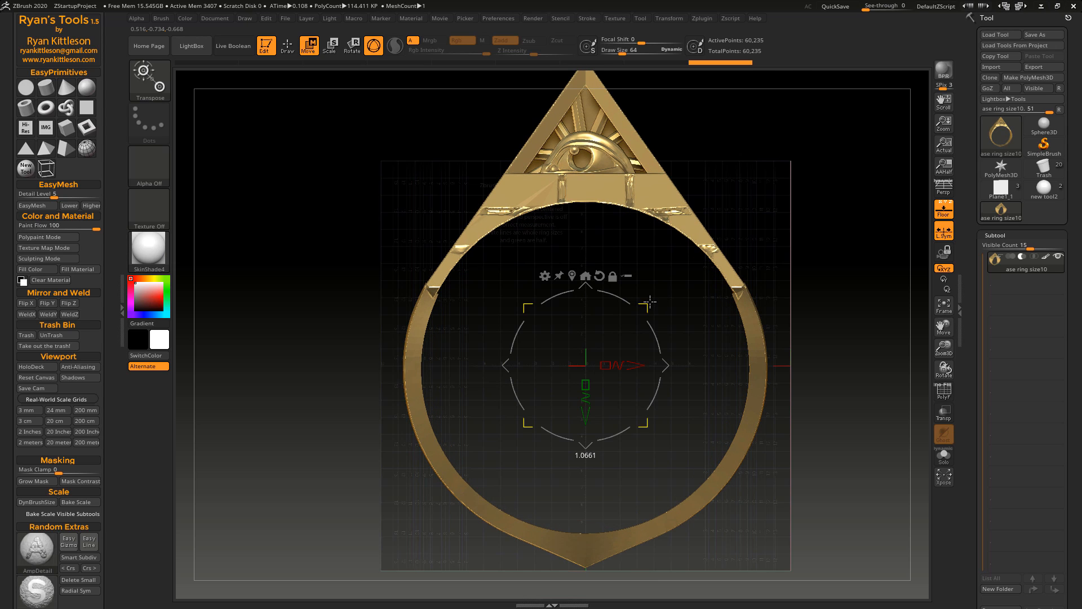
Step: Apply a 24 mm scale grid to the ring and rotate the view to inspect its size
left_click(55, 409)
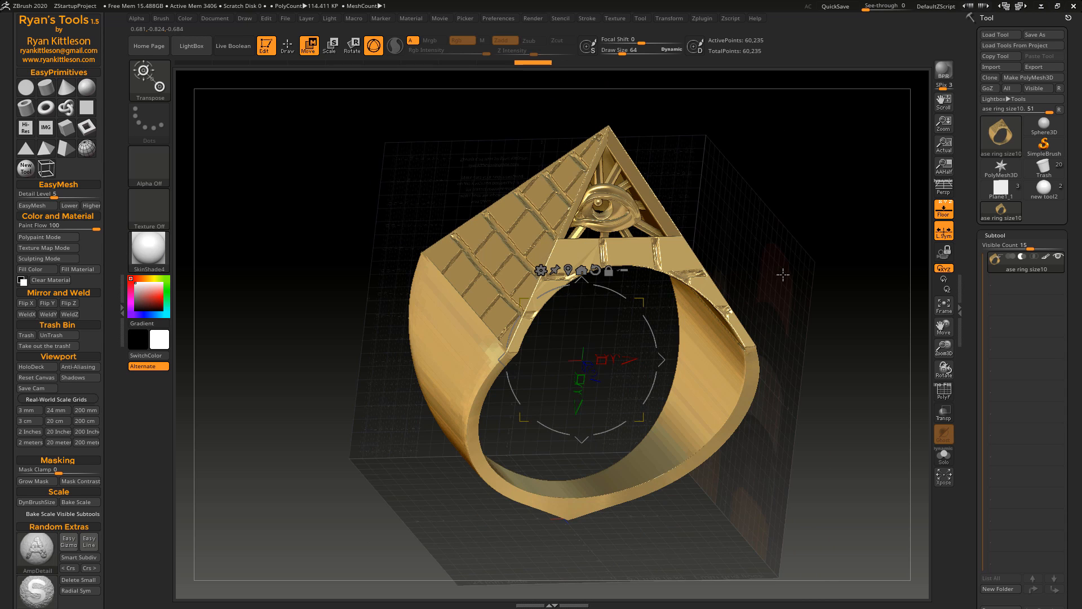
left_click(944, 209)
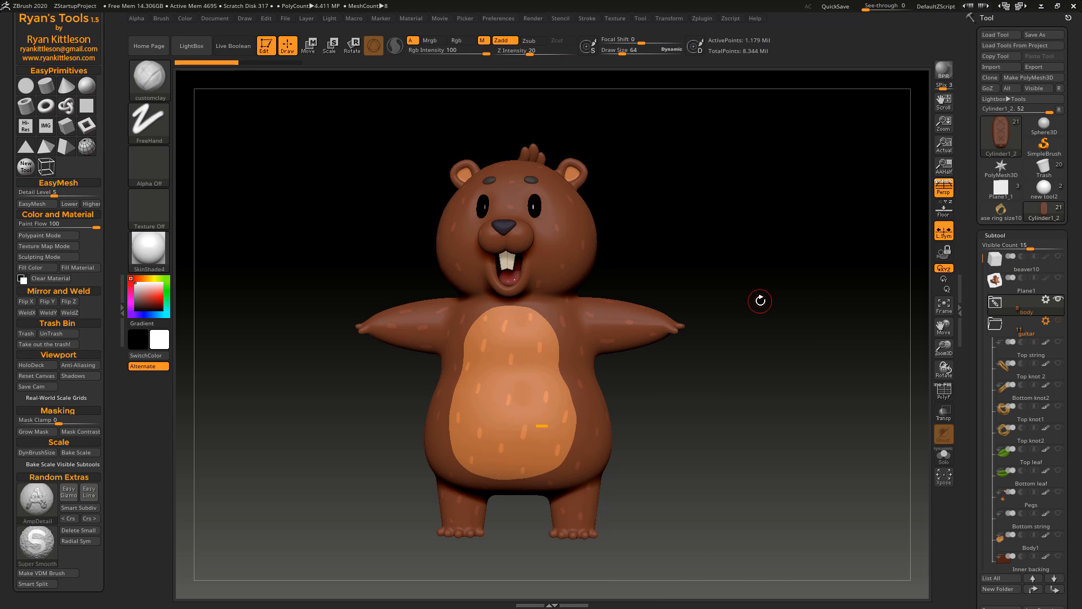
mouse_move(68, 491)
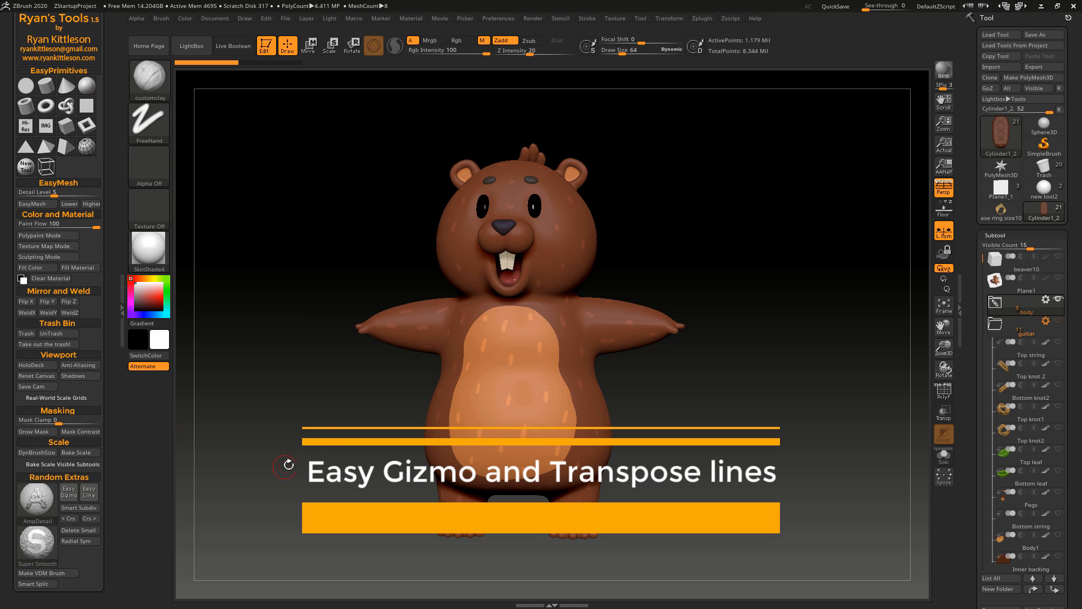
mouse_move(336, 416)
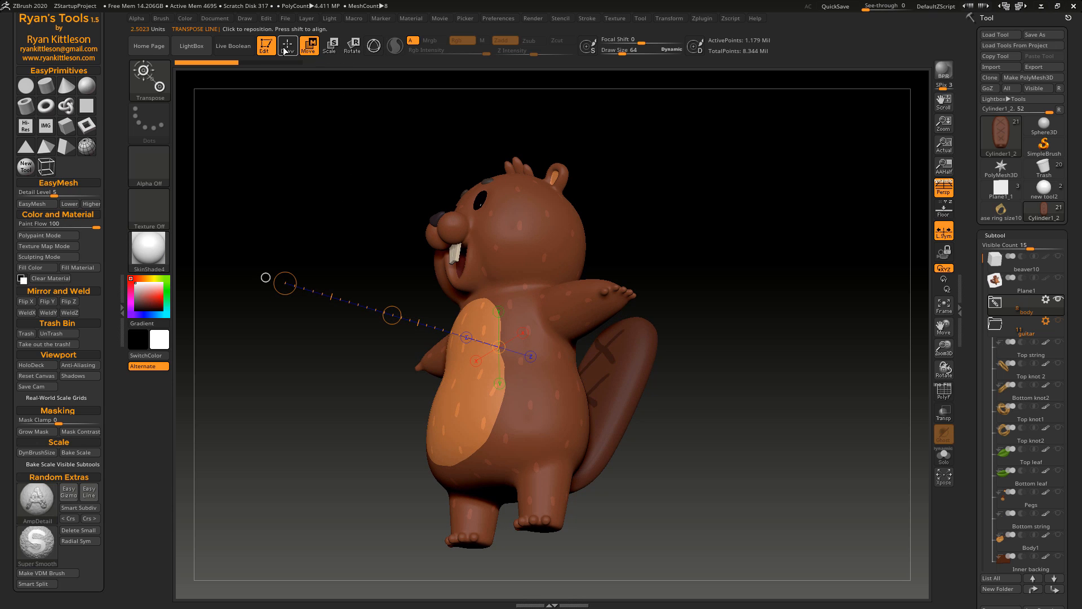
mouse_move(286, 46)
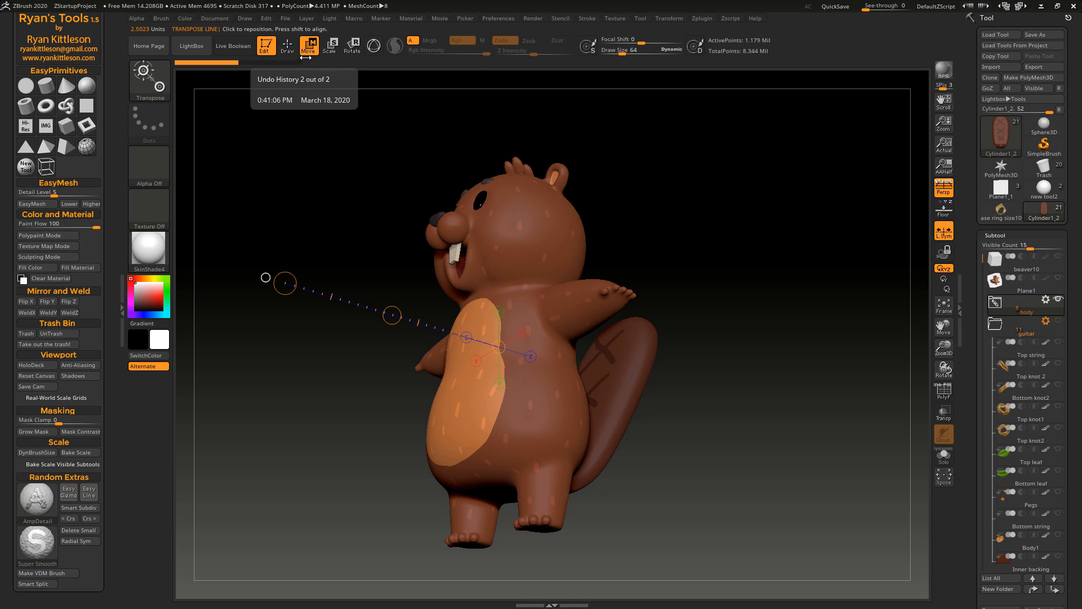
Step: Switch the beaver's body between gizmo, Draw mode and the transpose line, then bring up Preferences
left_click(331, 46)
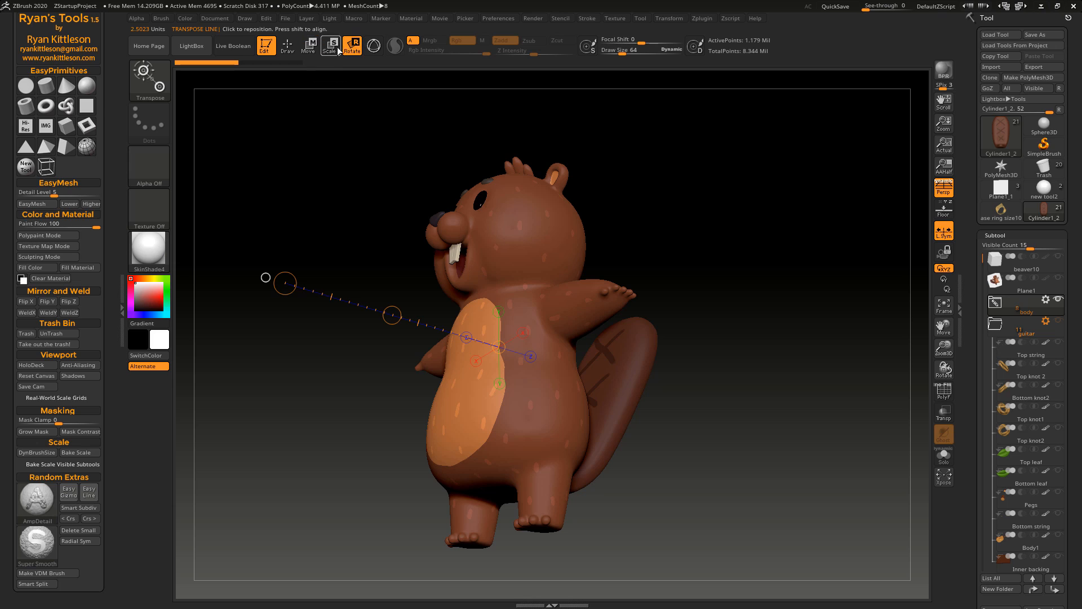
left_click(309, 45)
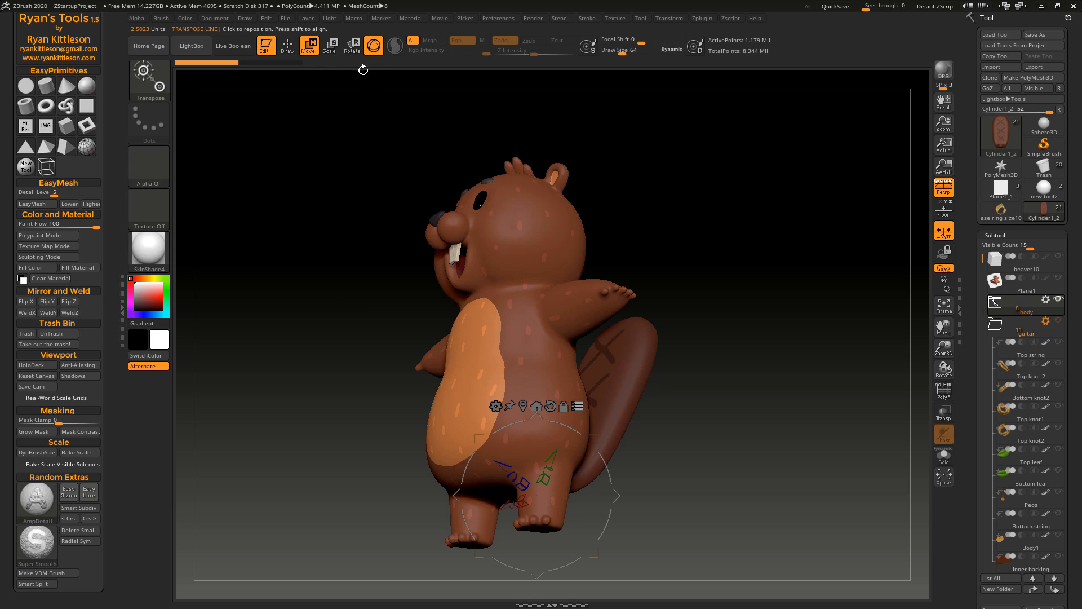
left_click(287, 46)
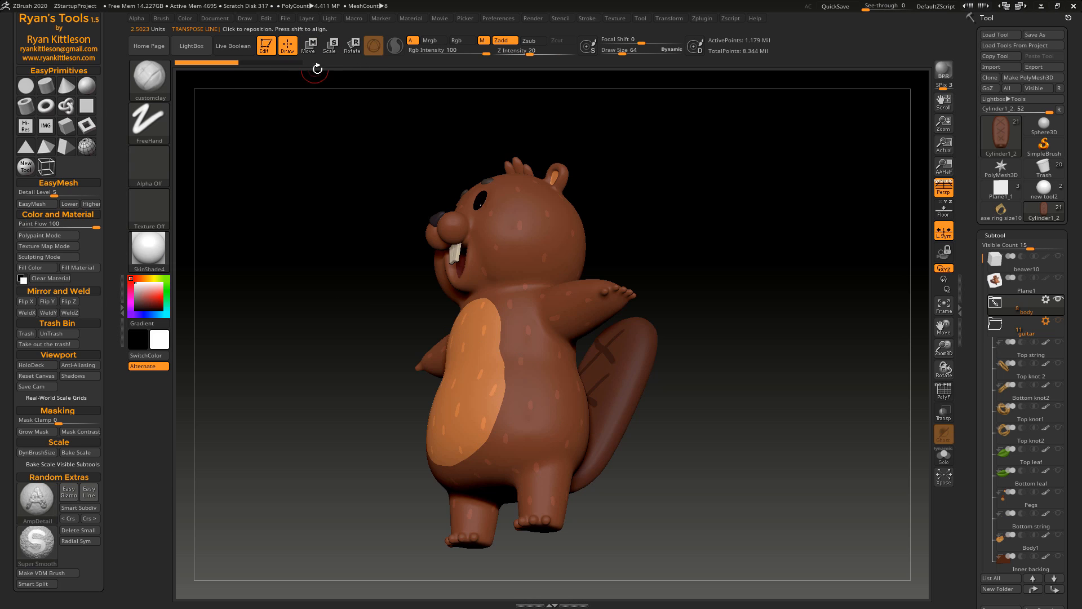
left_click(307, 46)
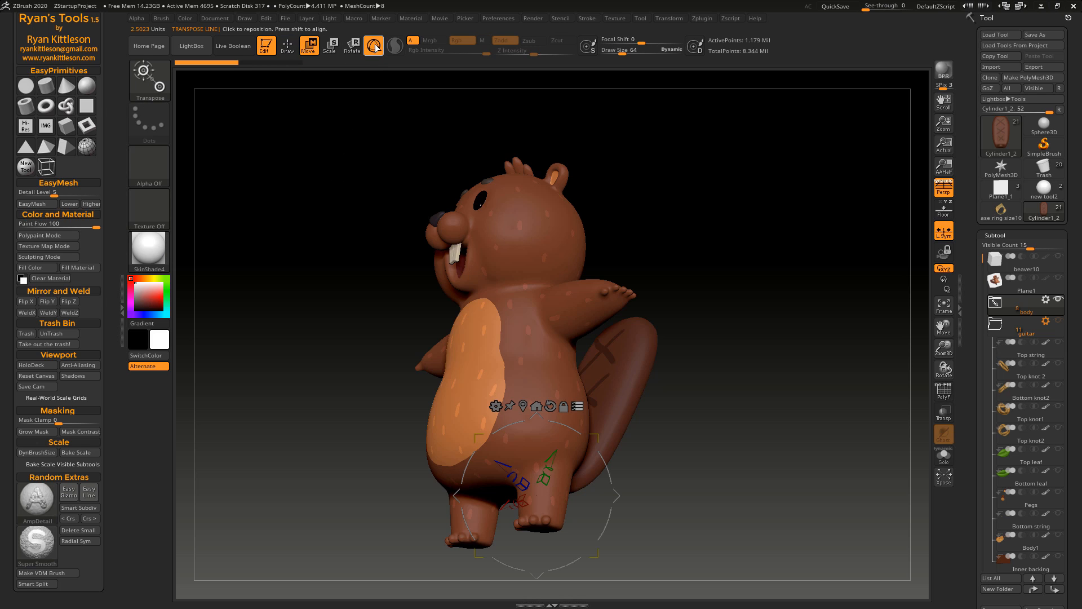
mouse_move(309, 46)
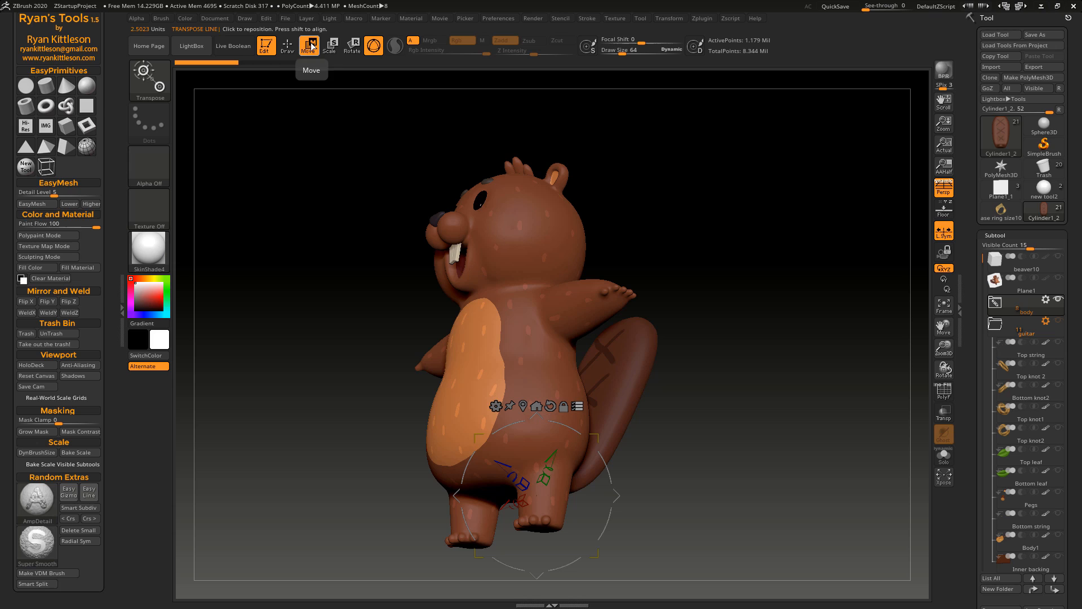
left_click(351, 45)
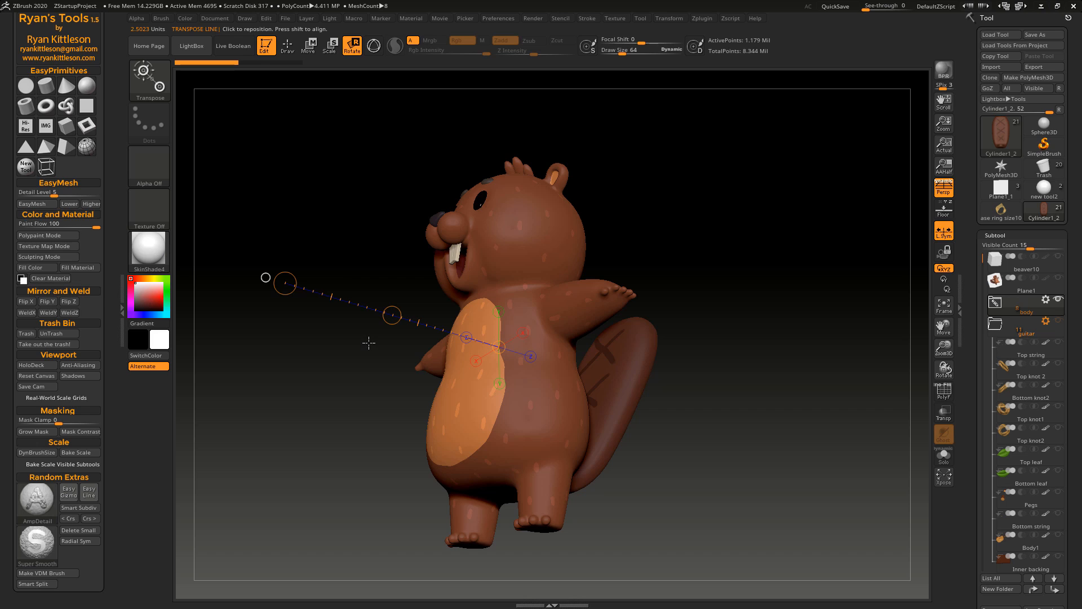
mouse_move(398, 220)
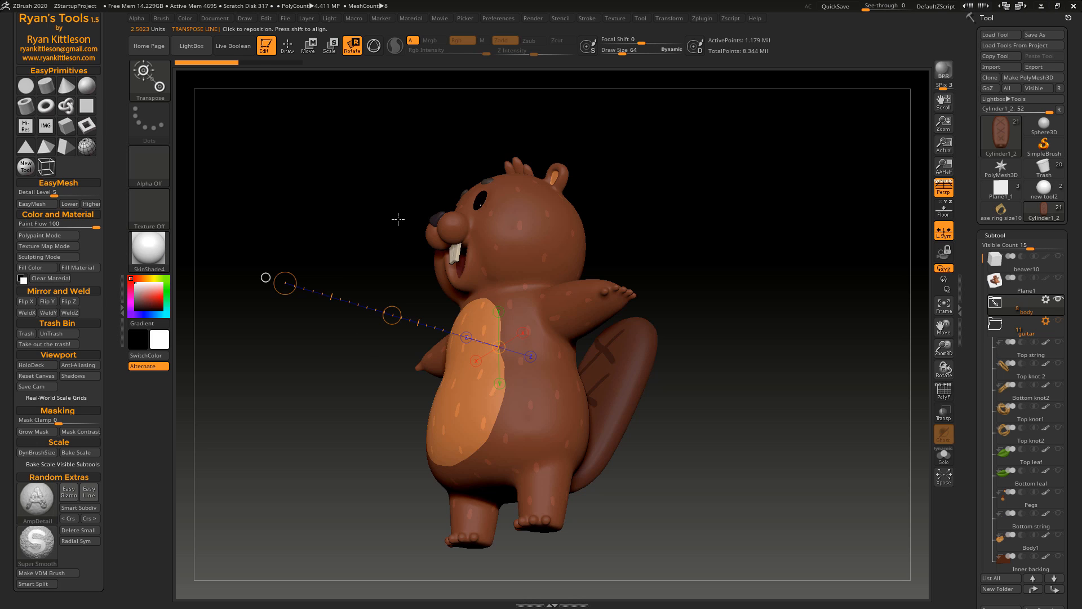
mouse_move(387, 222)
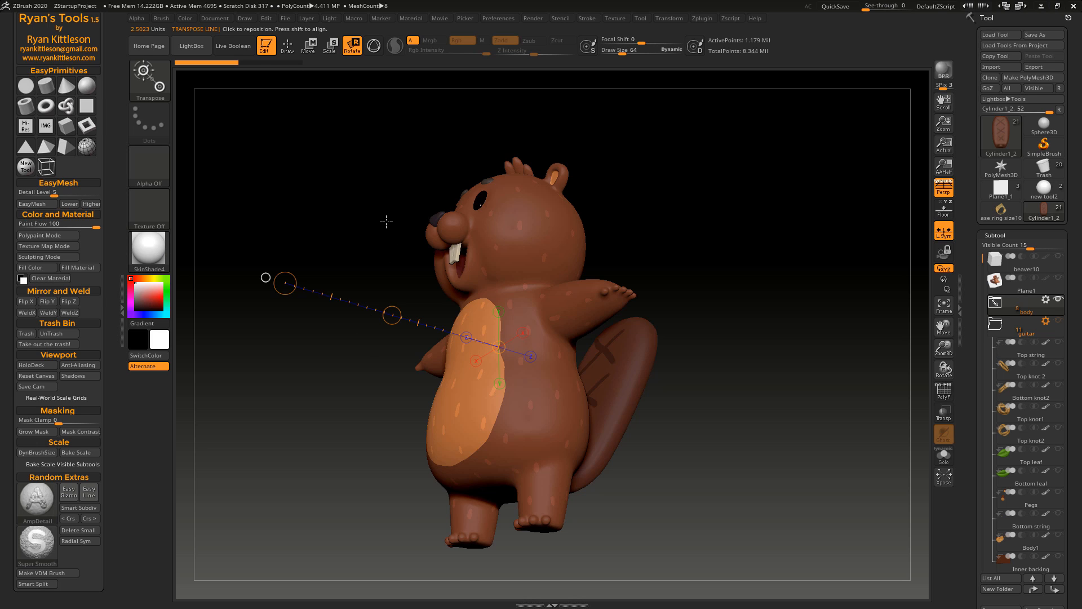
mouse_move(377, 231)
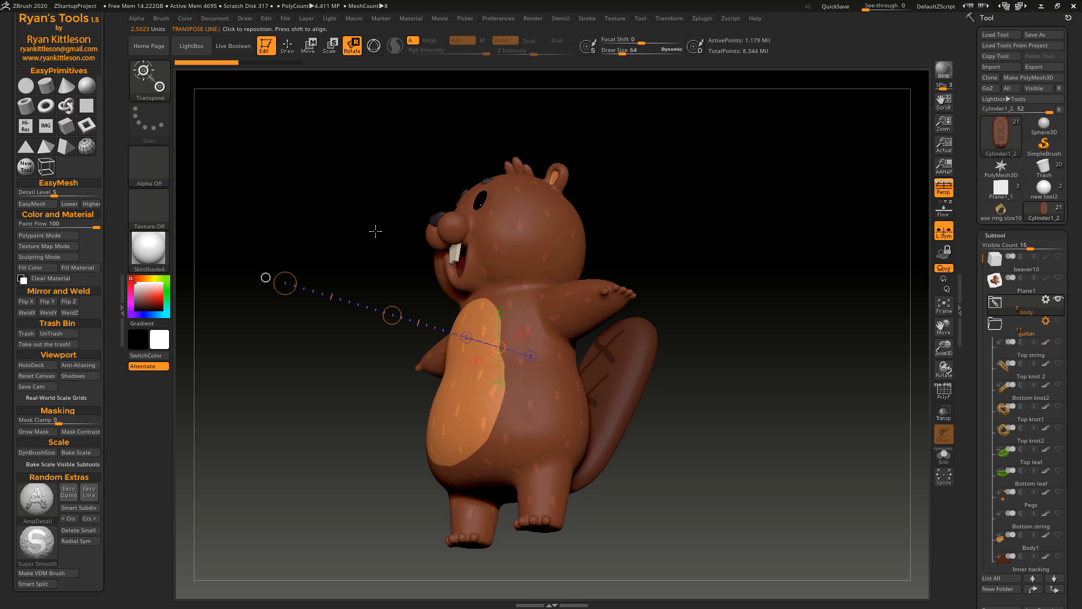
mouse_move(371, 234)
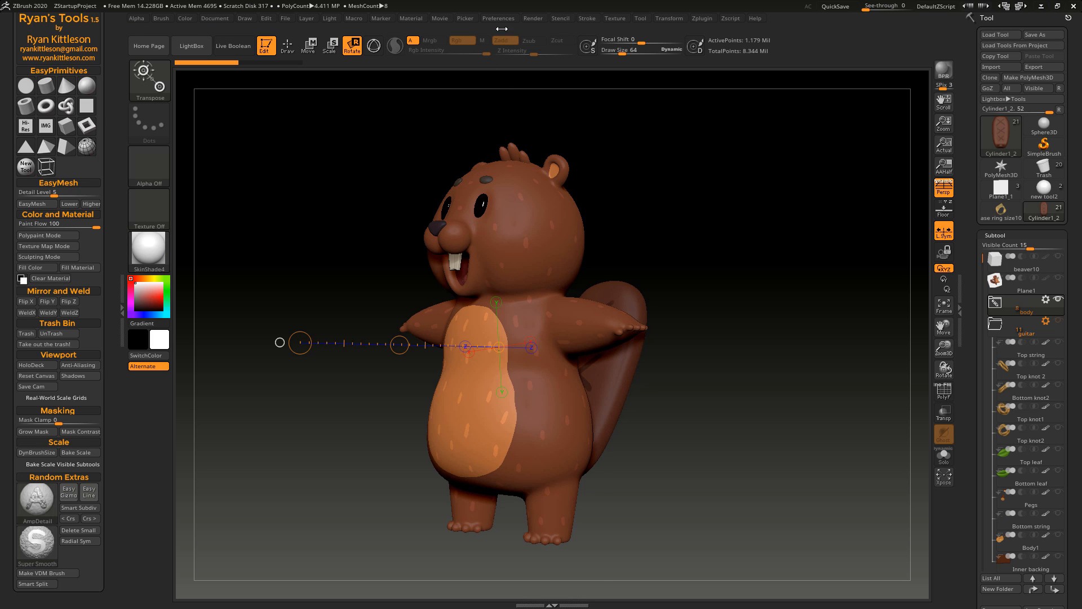
left_click(498, 19)
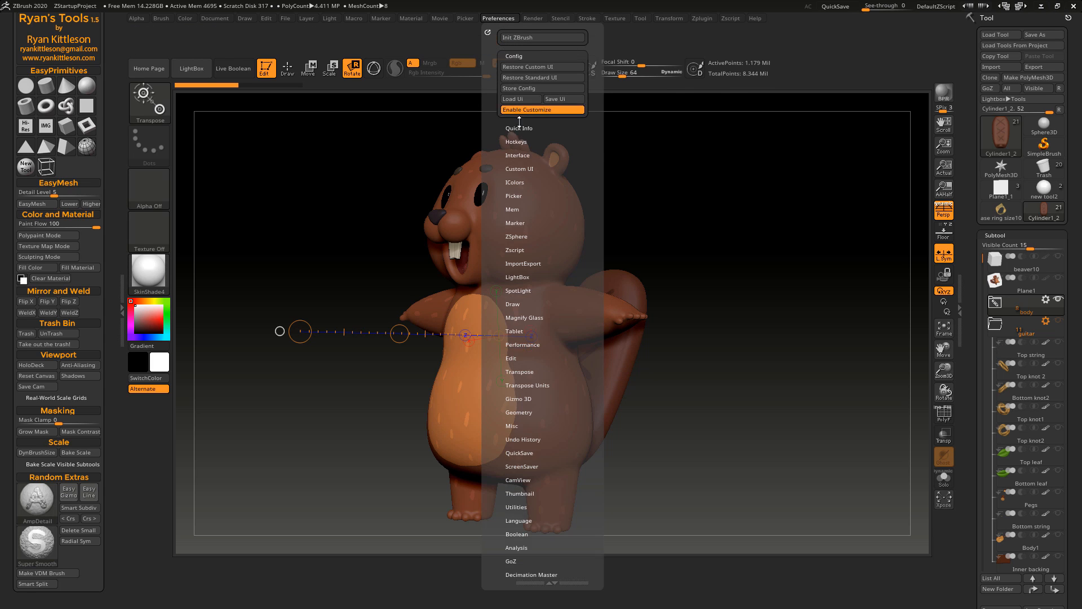
Step: Enable Customize, drag the separate Move mode off the shelf and add Easy Gizmo and Easy Line shortcuts
left_click(309, 69)
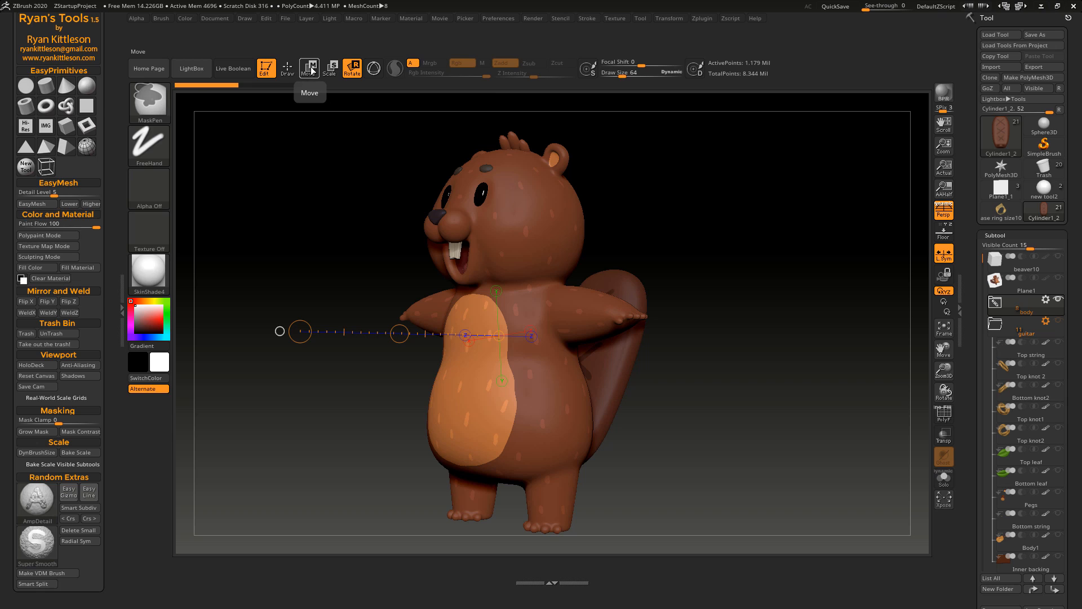
left_click(310, 67)
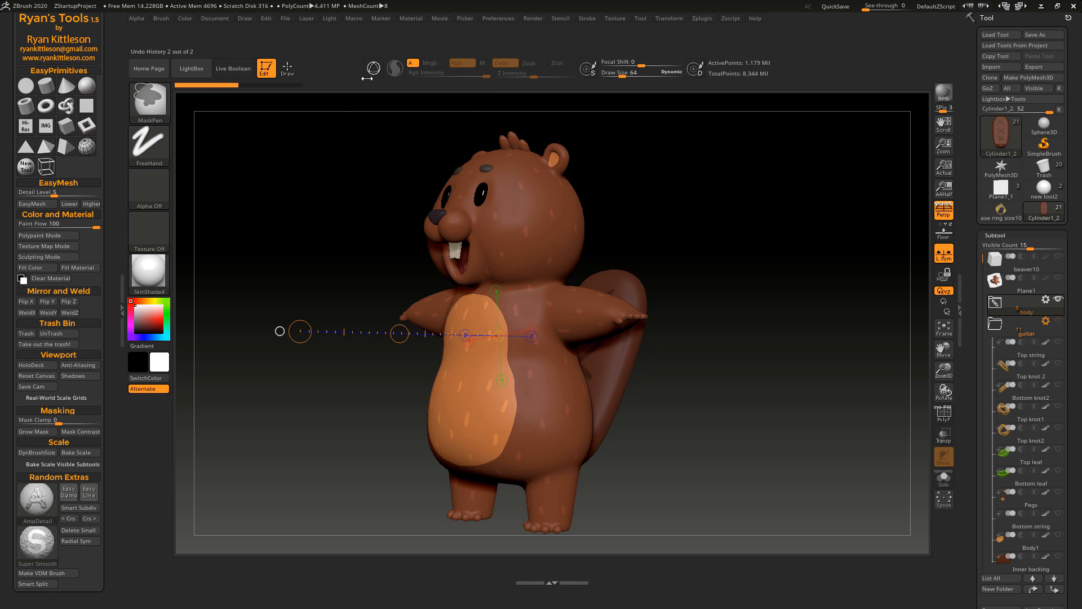
mouse_move(68, 491)
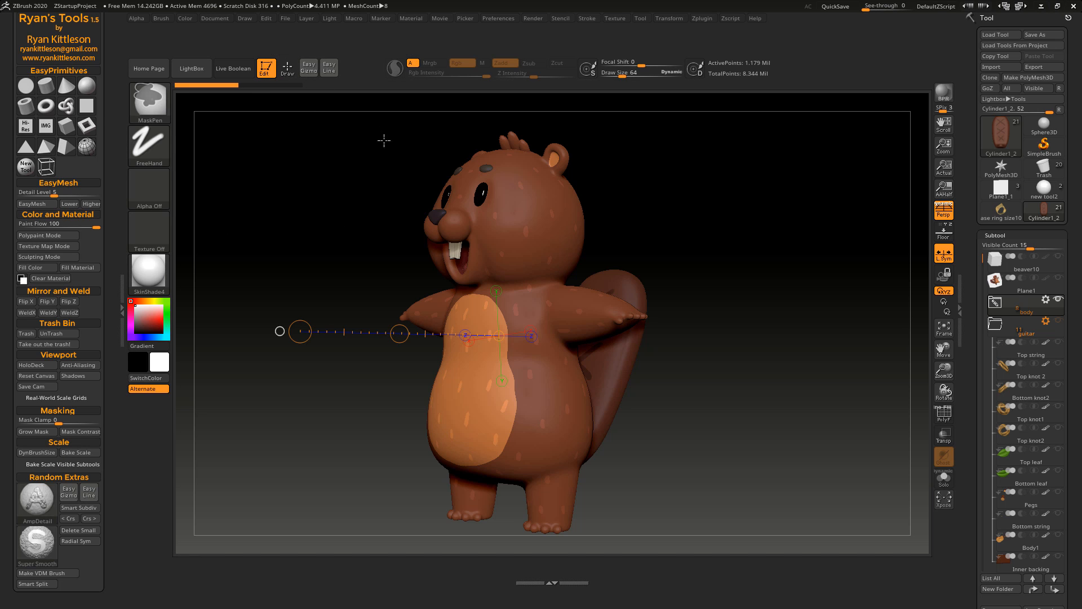
left_click(498, 18)
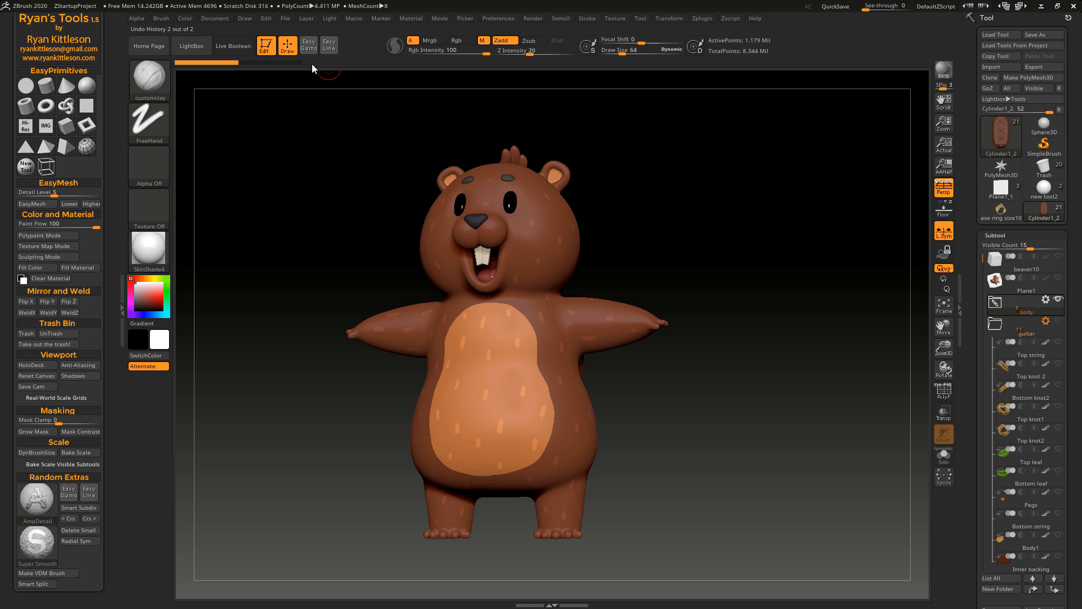
mouse_move(309, 46)
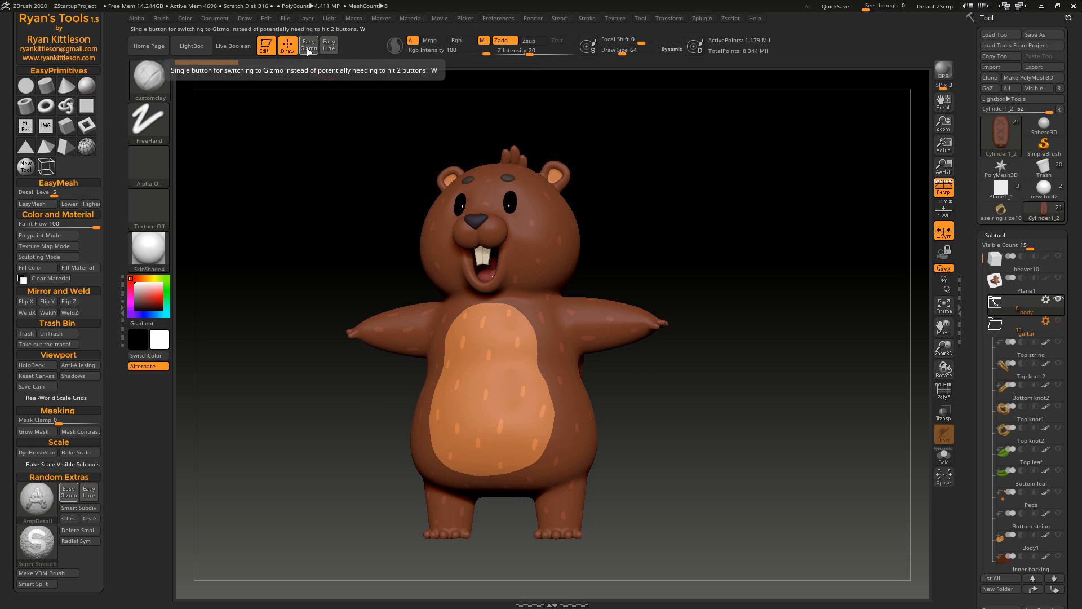
mouse_move(644, 231)
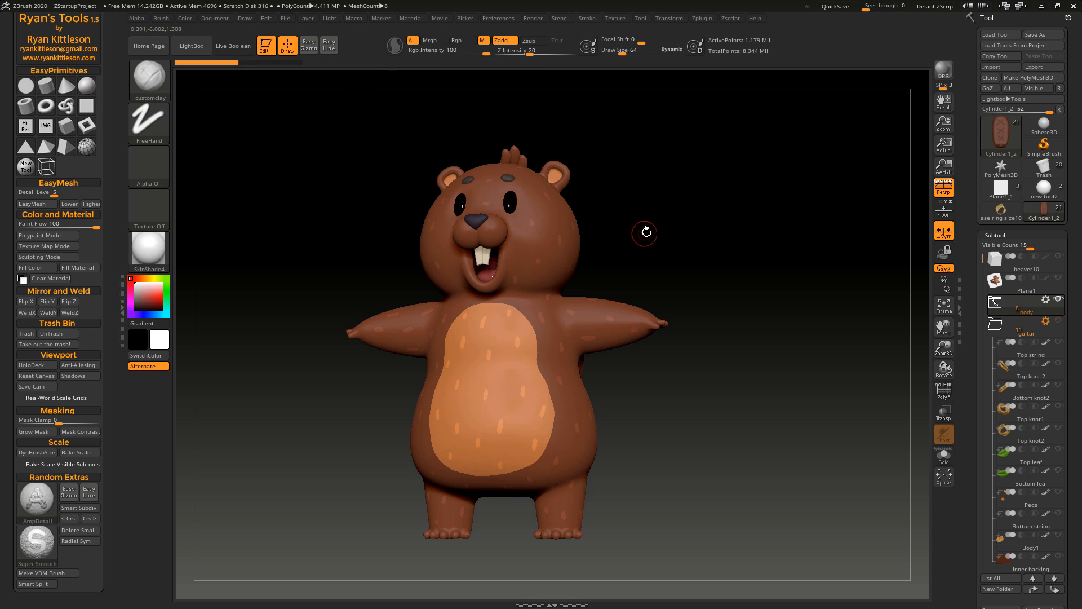
Step: Use Easy Line to place a transpose line in Move on Gradient Mask Mode on the beaver
left_click(309, 45)
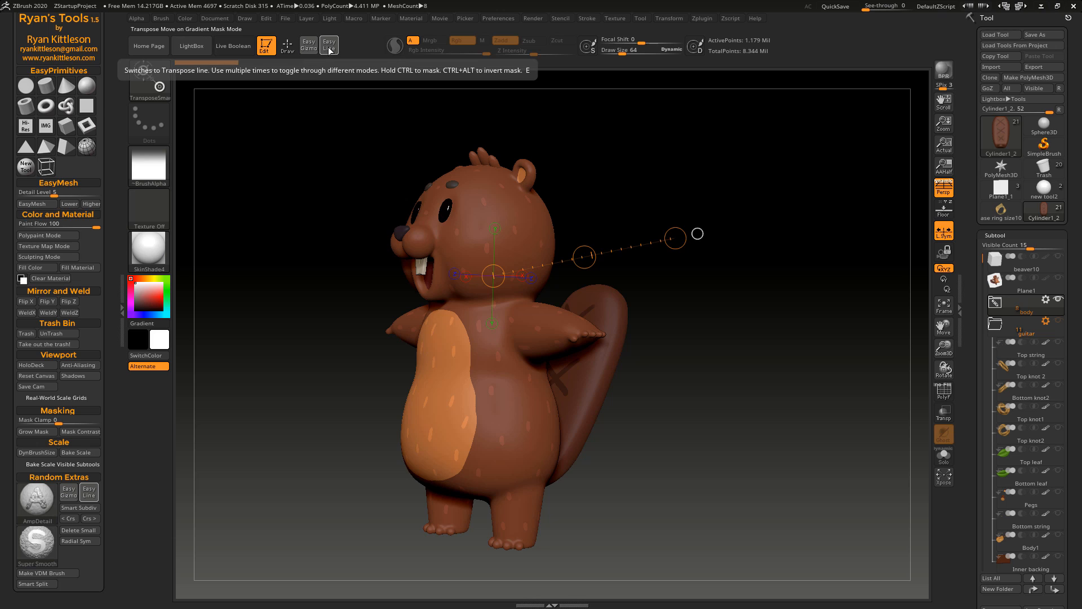
Step: Cycle Easy Line until the tail's transpose line reads Transpose Scale on Topology Mask Mode
left_click(329, 45)
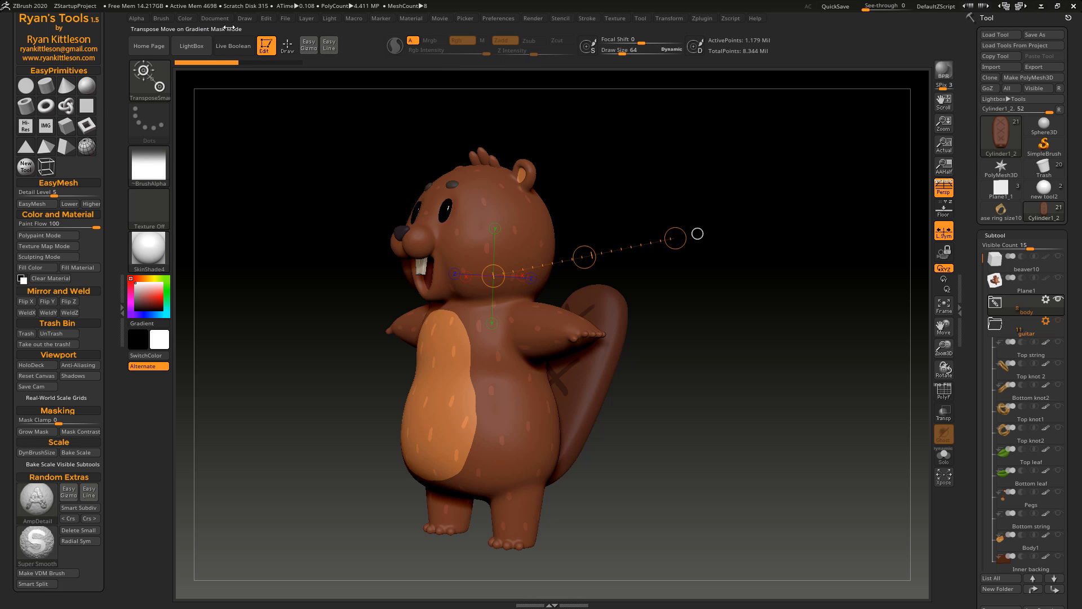
mouse_move(329, 46)
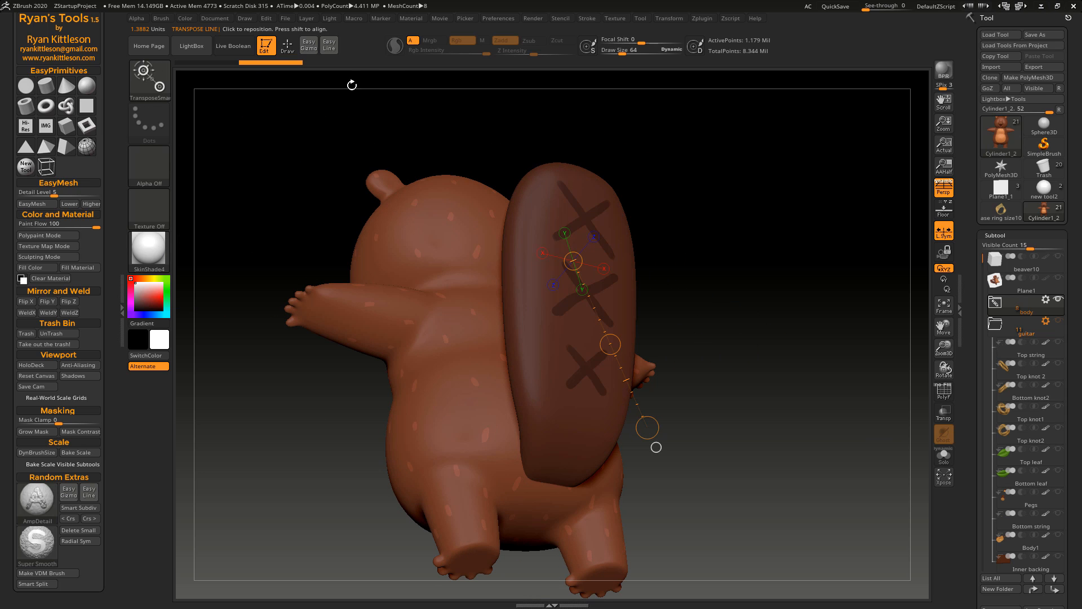
mouse_move(329, 45)
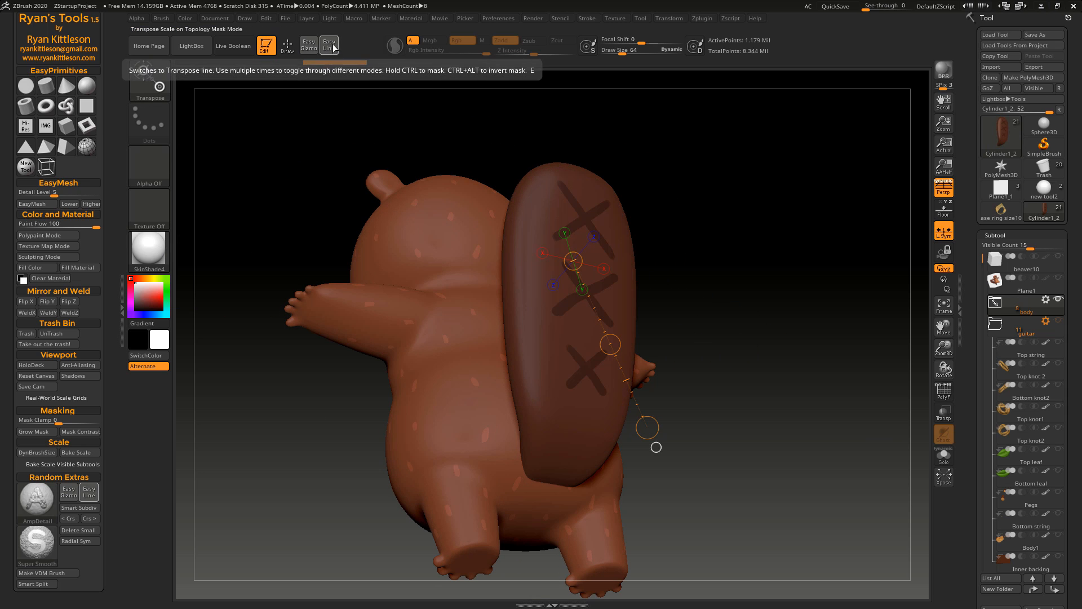
Step: Cycle the line back to gradient-mask moving, switch to the Easy Gizmo (W), then back to Draw (Q)
left_click(329, 45)
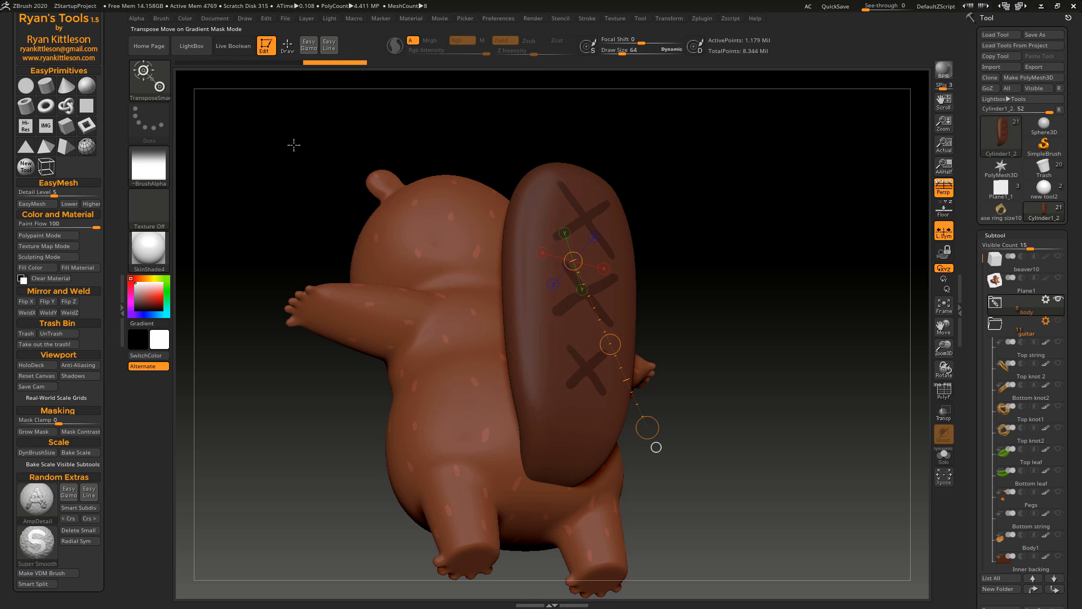
mouse_move(228, 192)
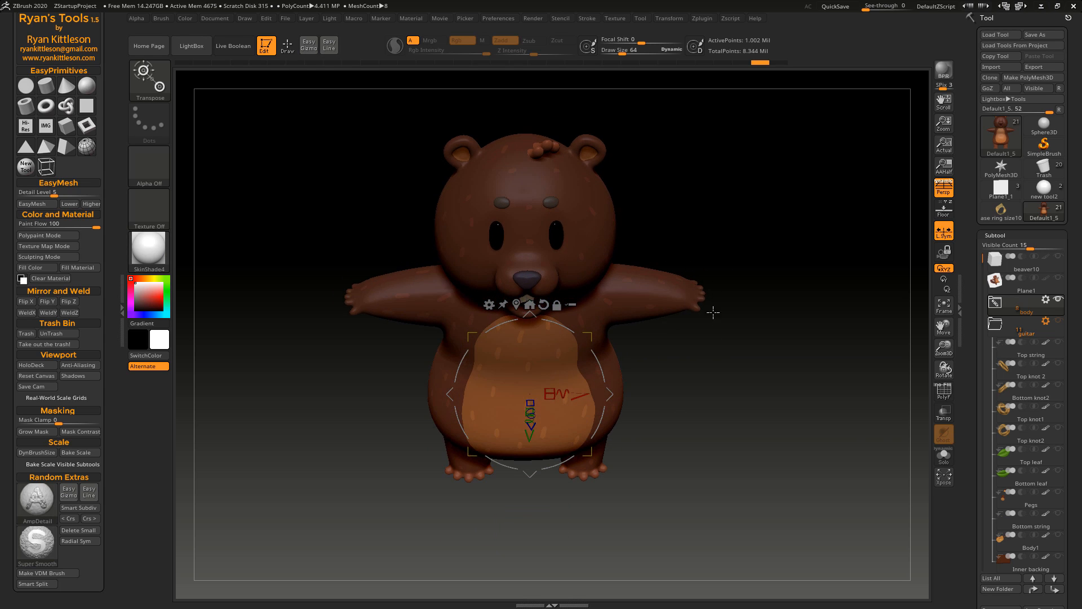
mouse_move(695, 307)
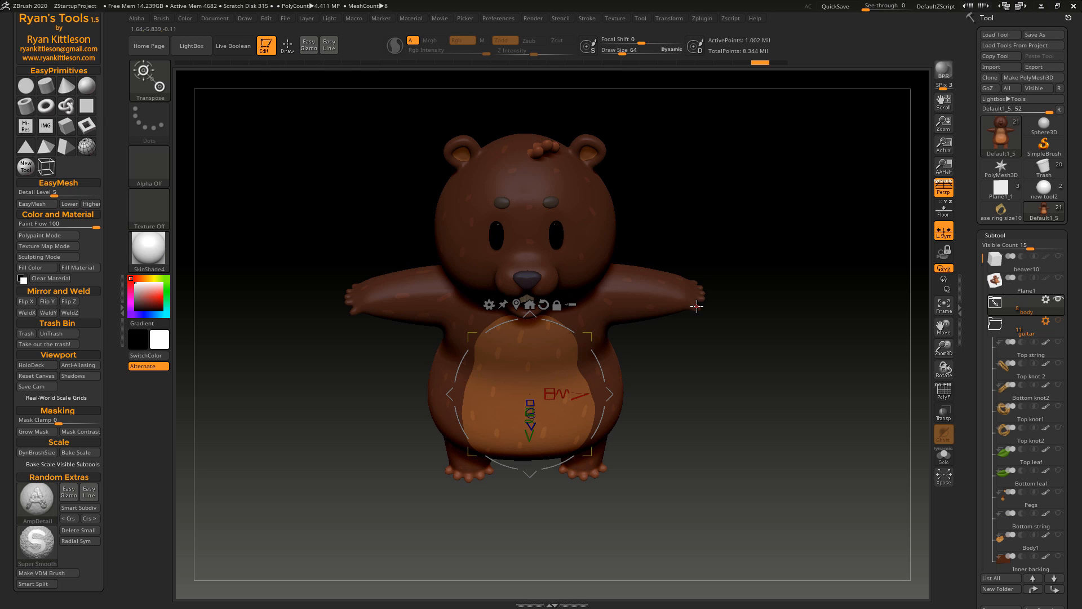
mouse_move(690, 366)
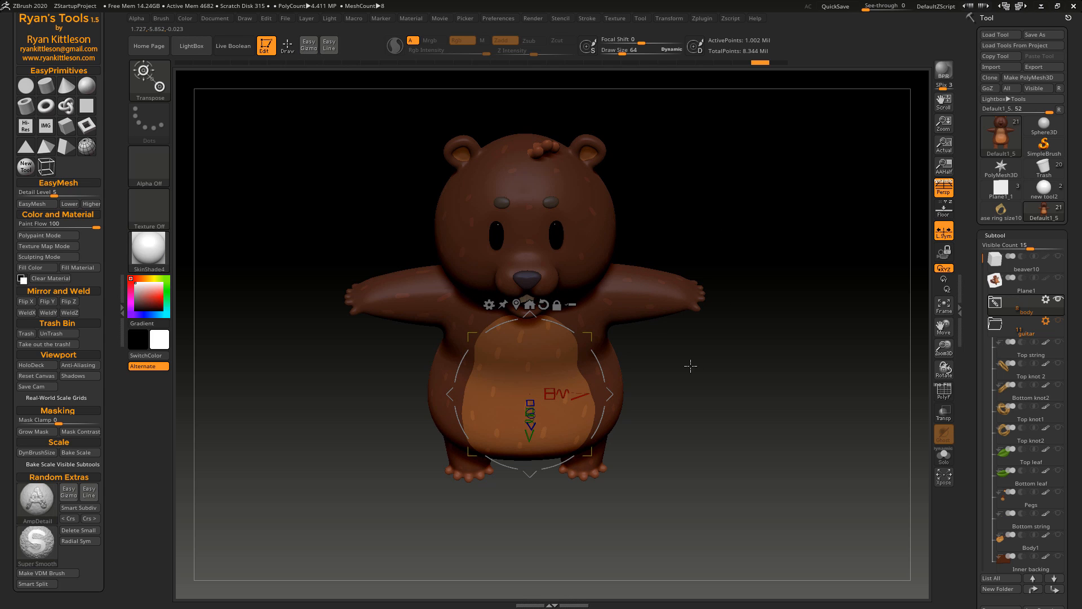
left_click(309, 44)
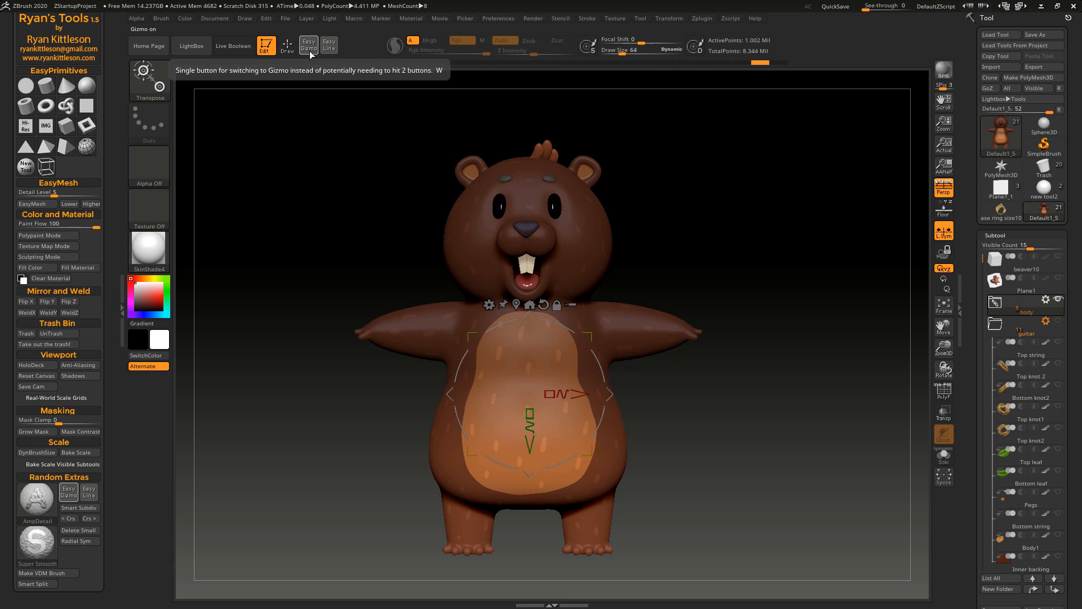
mouse_move(288, 46)
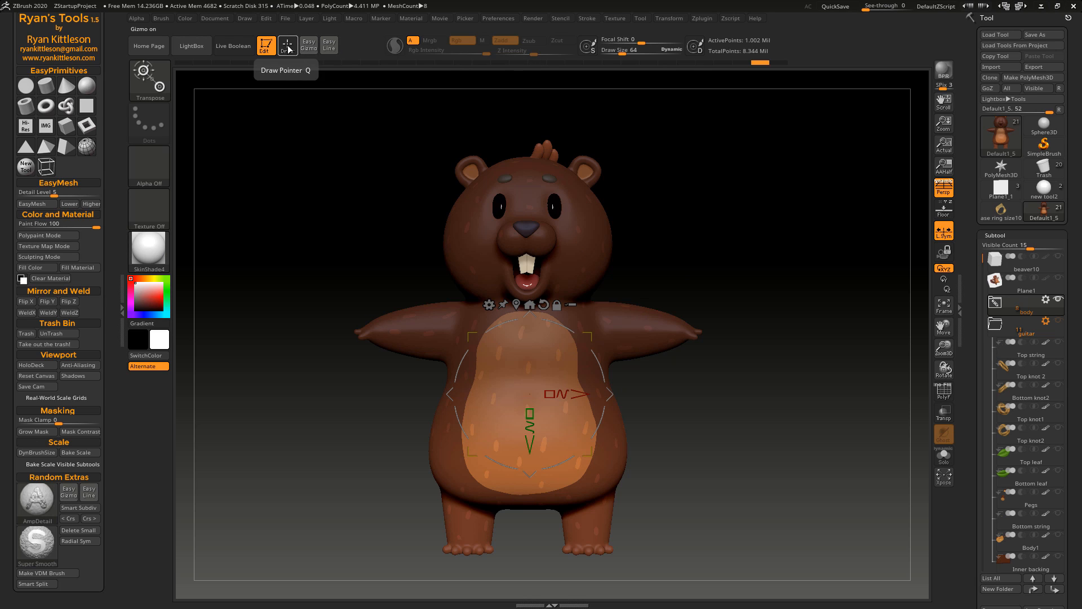
left_click(286, 45)
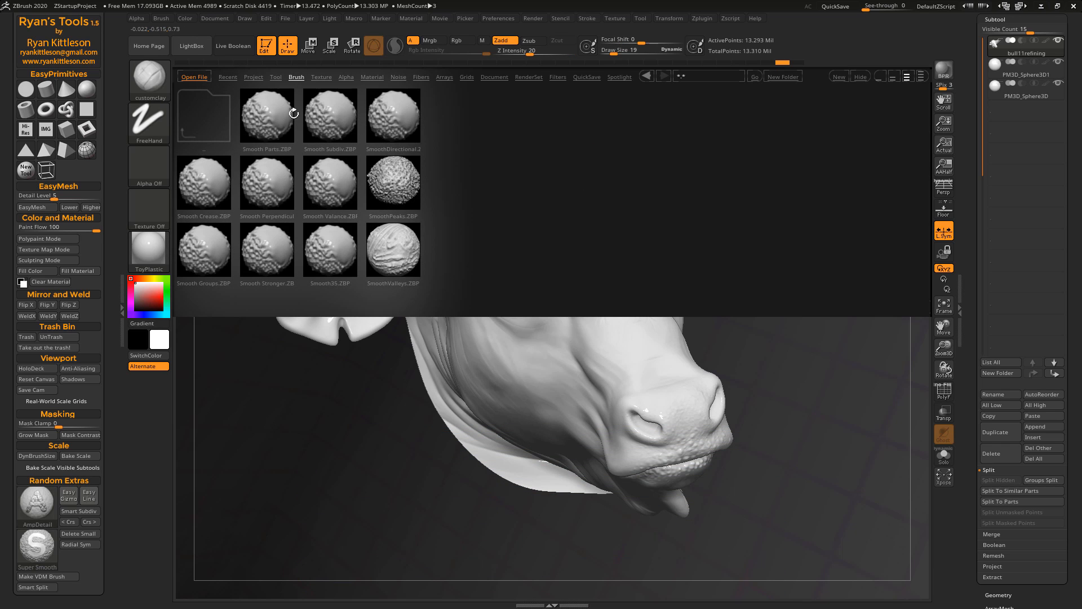
mouse_move(266, 255)
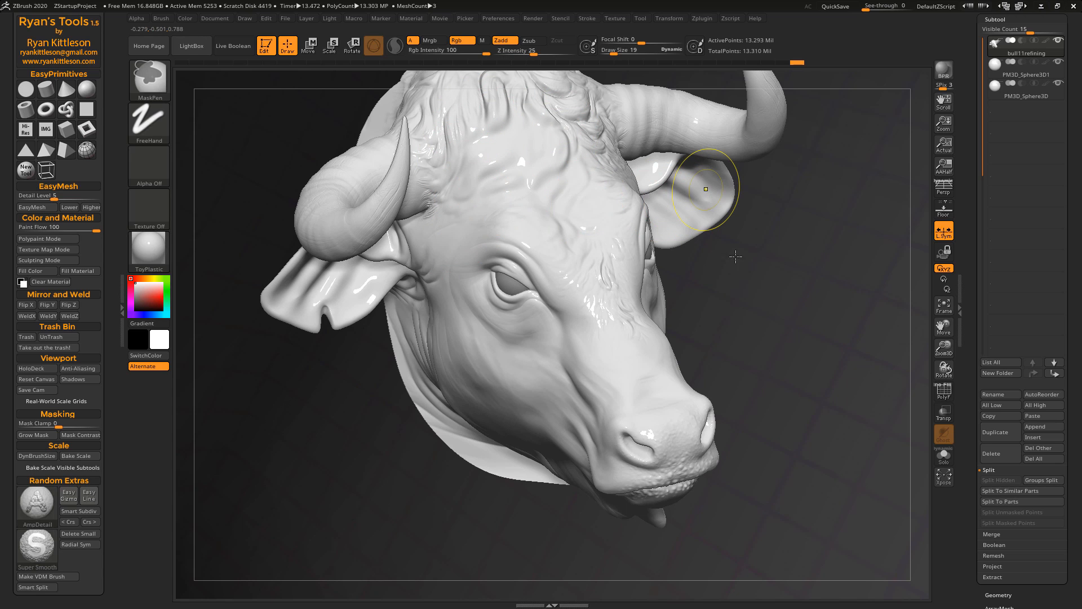
Step: Close the LightBox Smooth brush library and show the detailed bull head sculpt
left_click(36, 547)
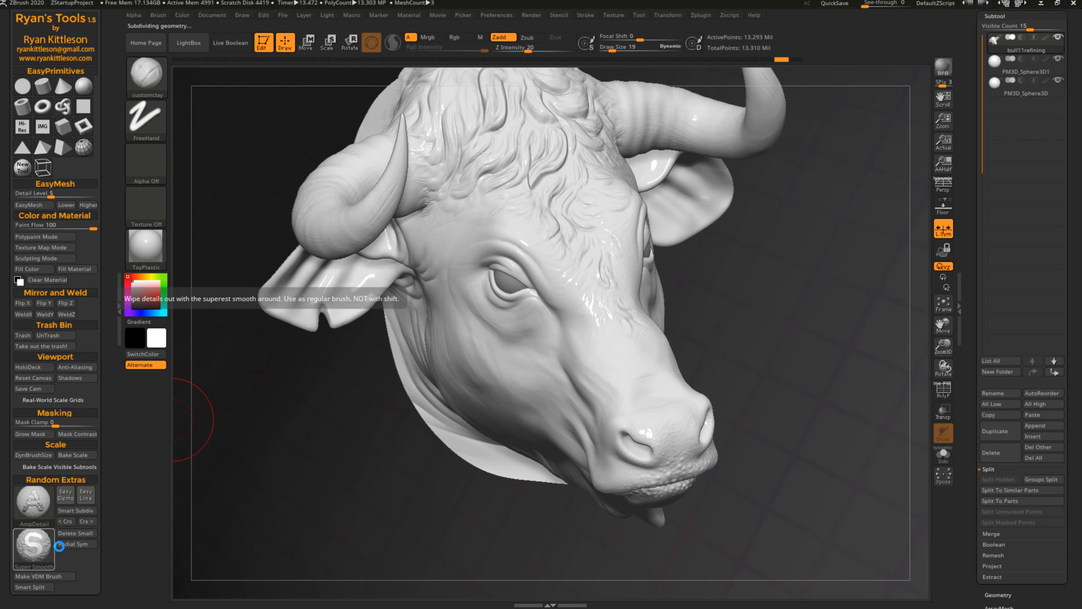
mouse_move(577, 378)
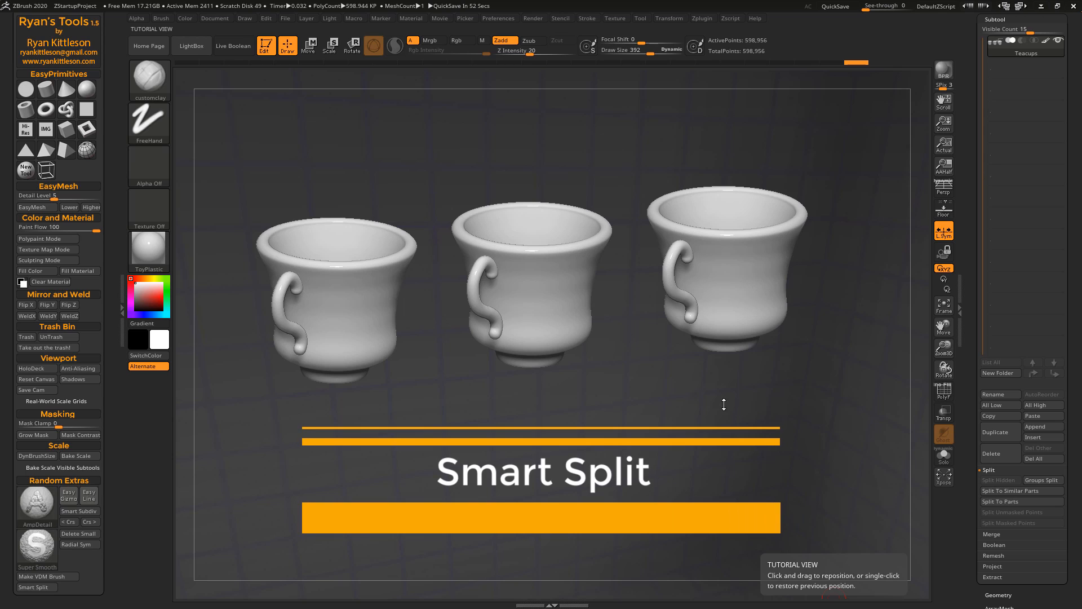
mouse_move(54, 587)
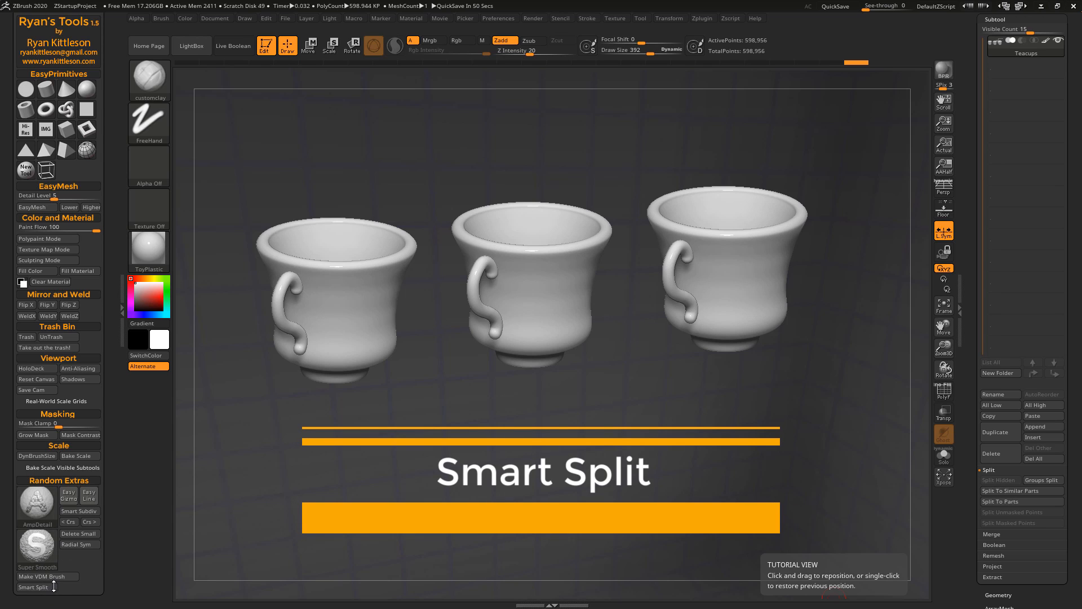
mouse_move(875, 384)
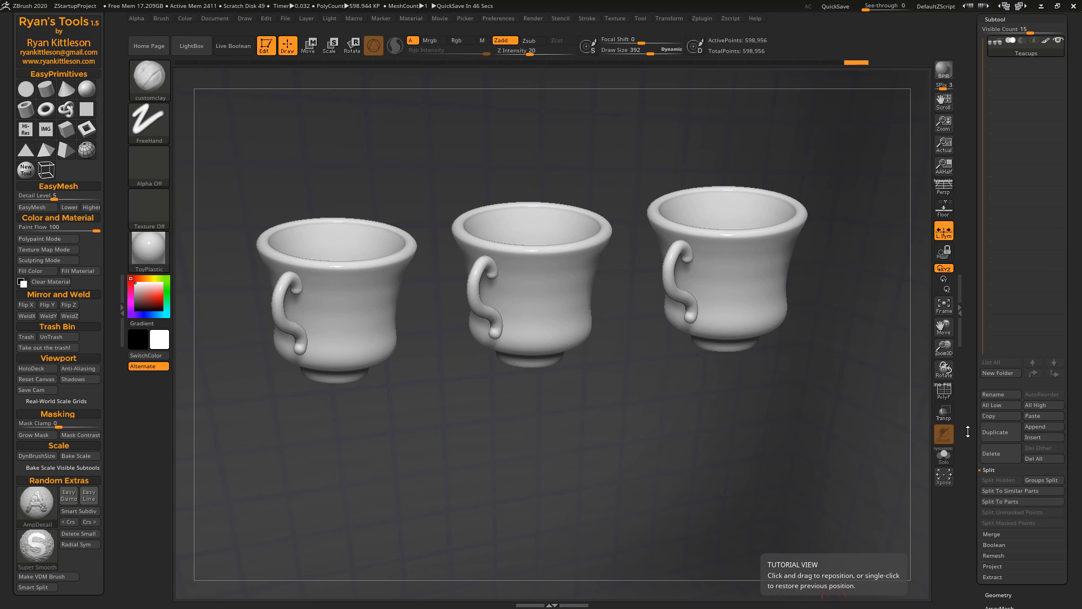
mouse_move(969, 434)
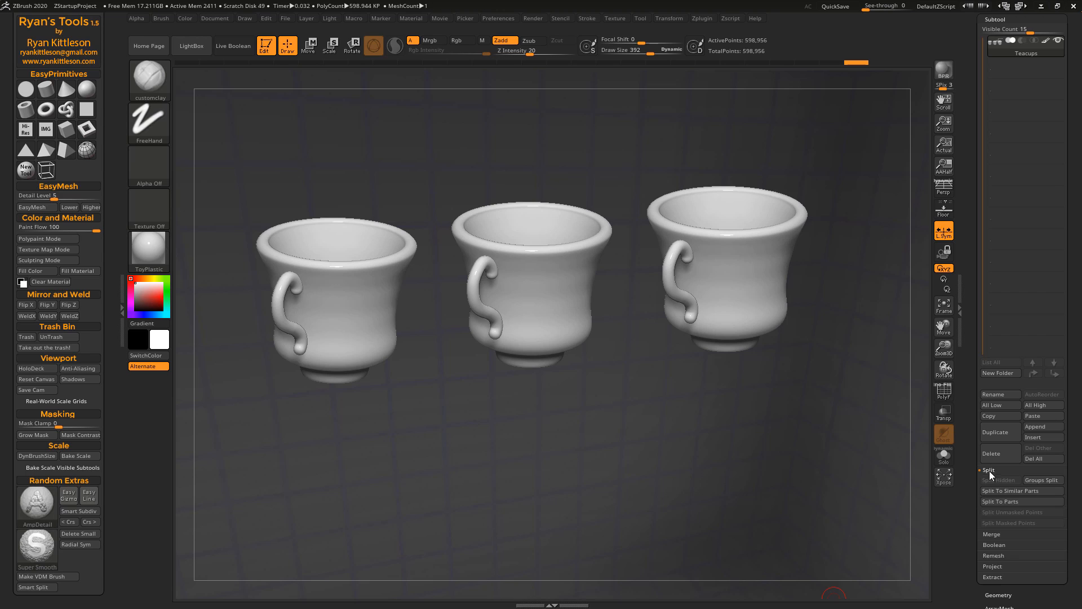
mouse_move(997, 480)
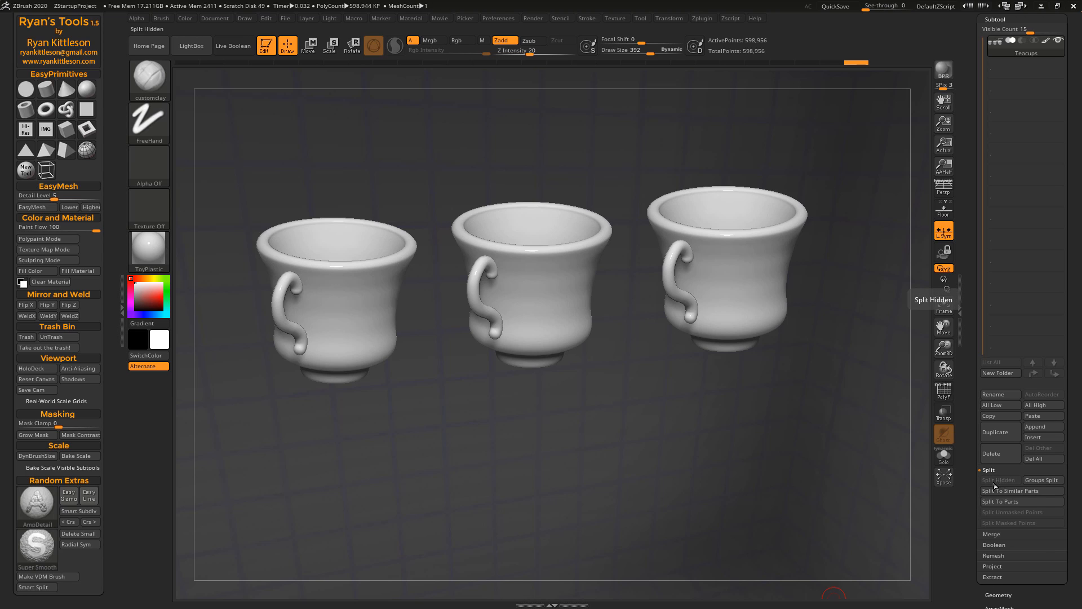
mouse_move(1009, 486)
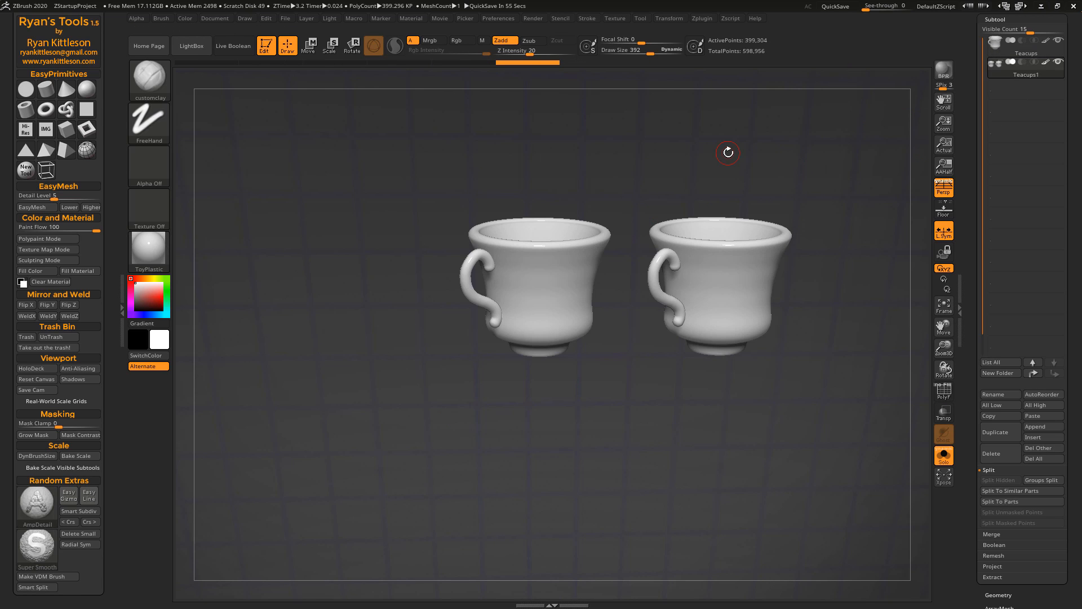
mouse_move(452, 184)
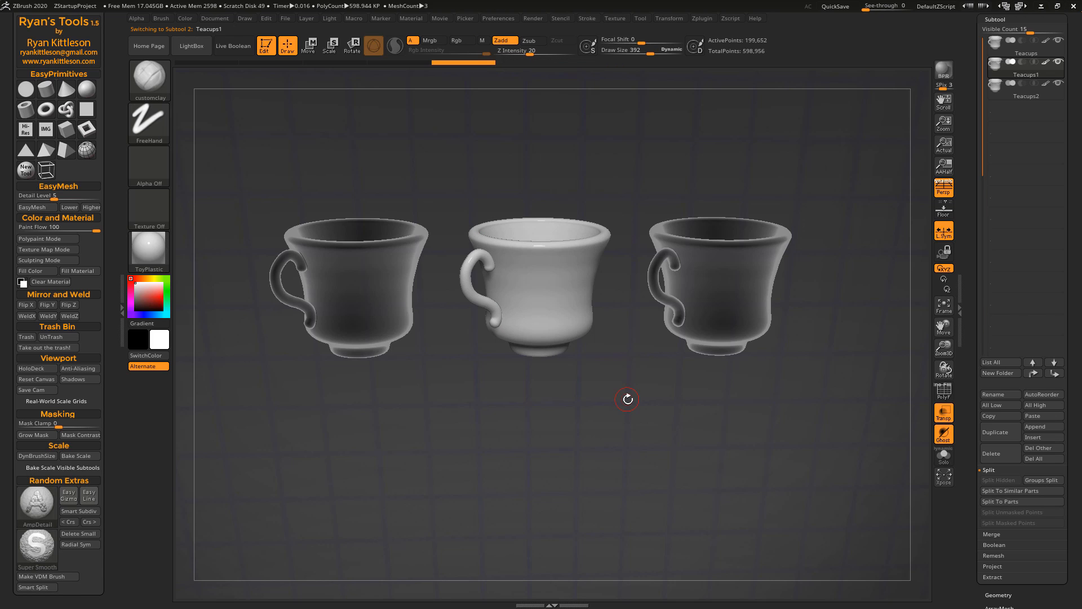
mouse_move(618, 216)
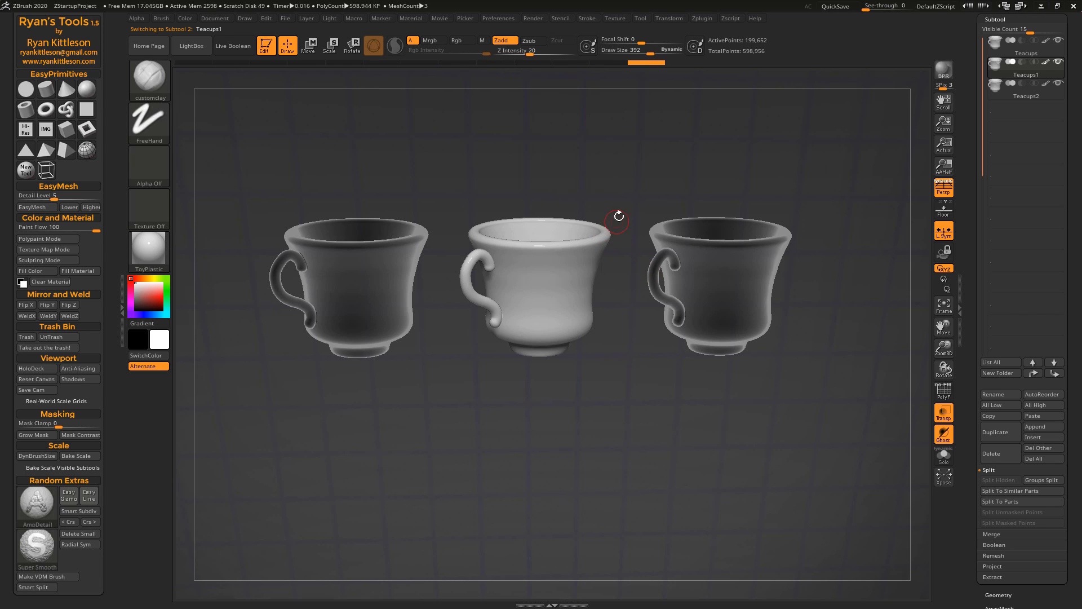
mouse_move(638, 179)
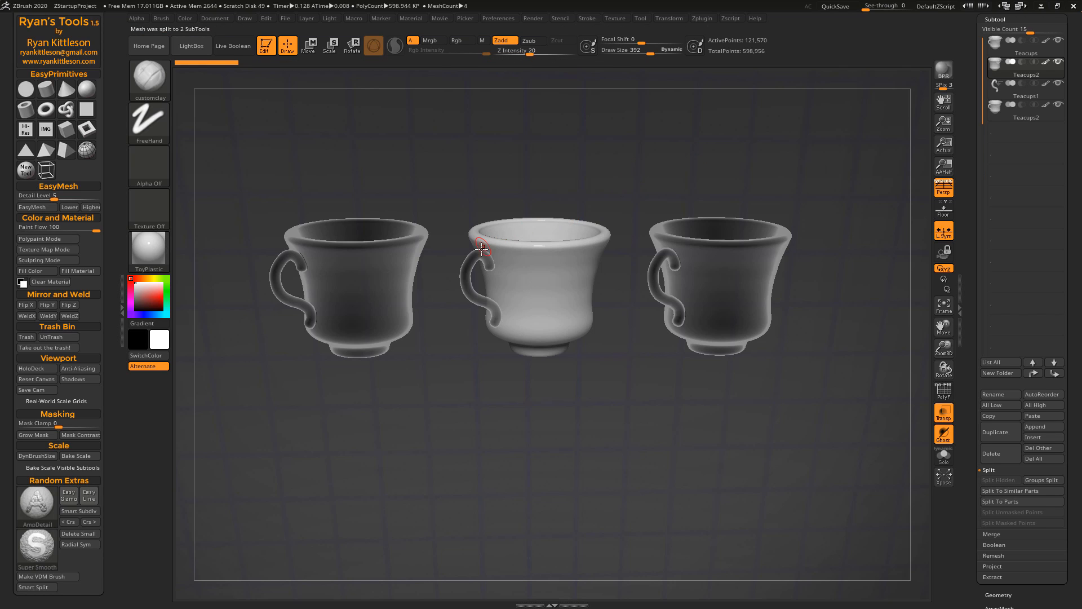
mouse_move(991, 132)
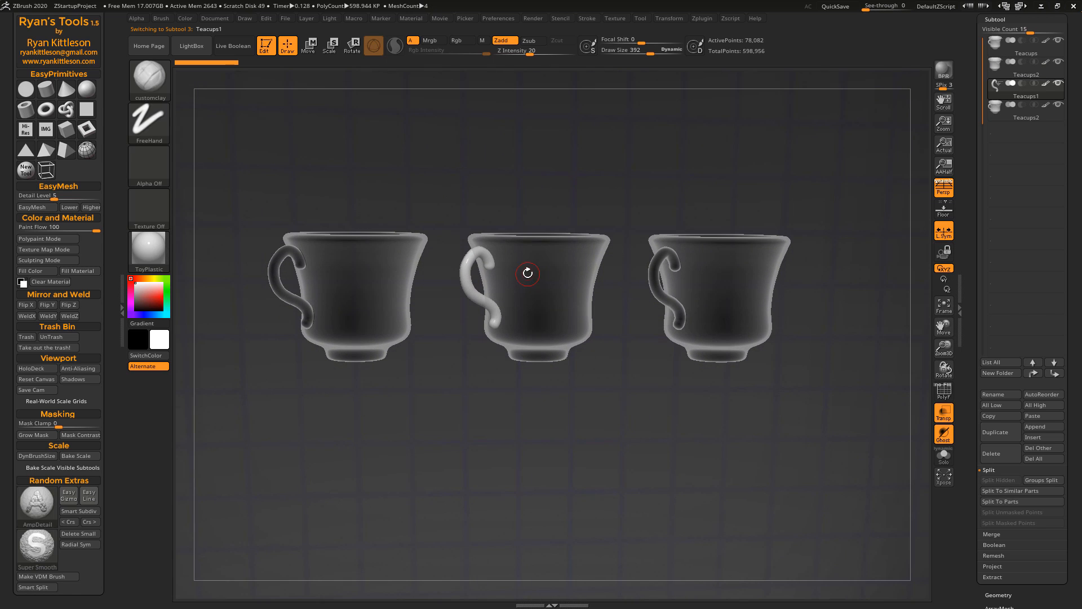
mouse_move(707, 217)
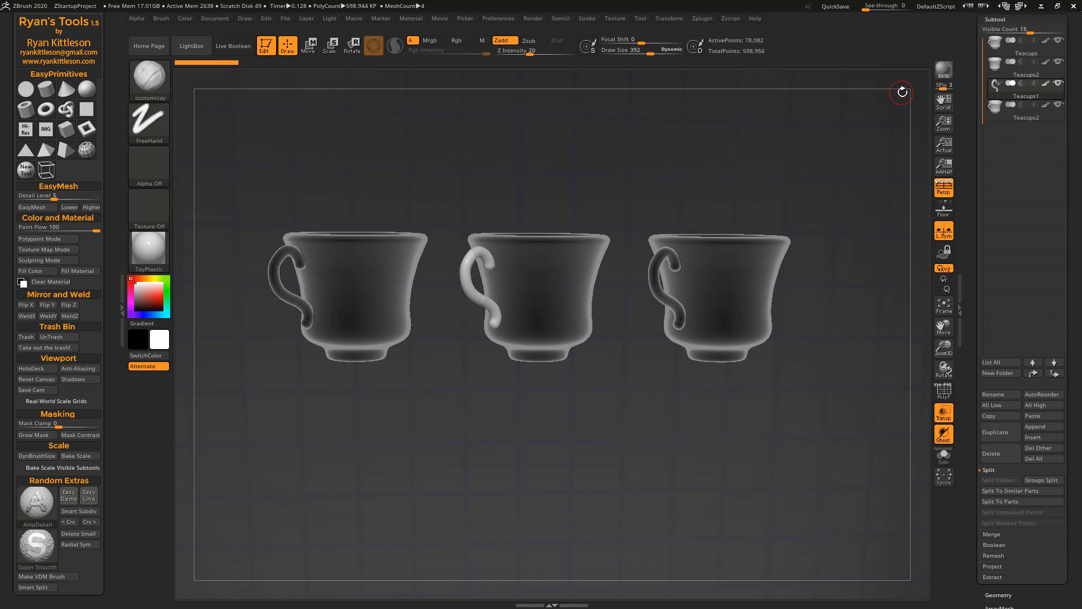
Step: Mask part of the middle cup and Smart Split it into new Teacups subtools
left_click(543, 245)
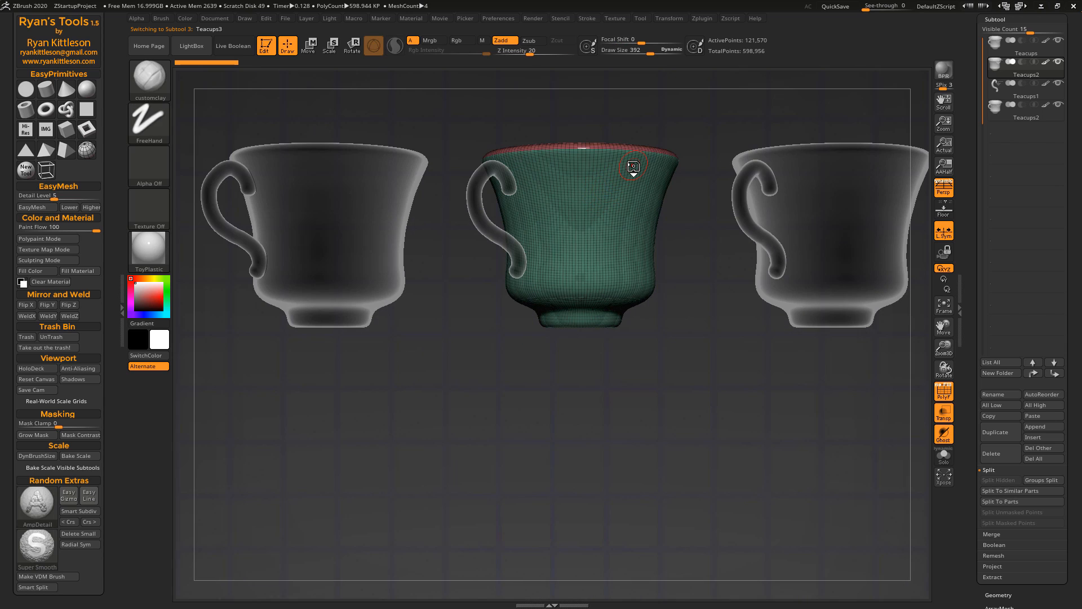
left_click(1000, 501)
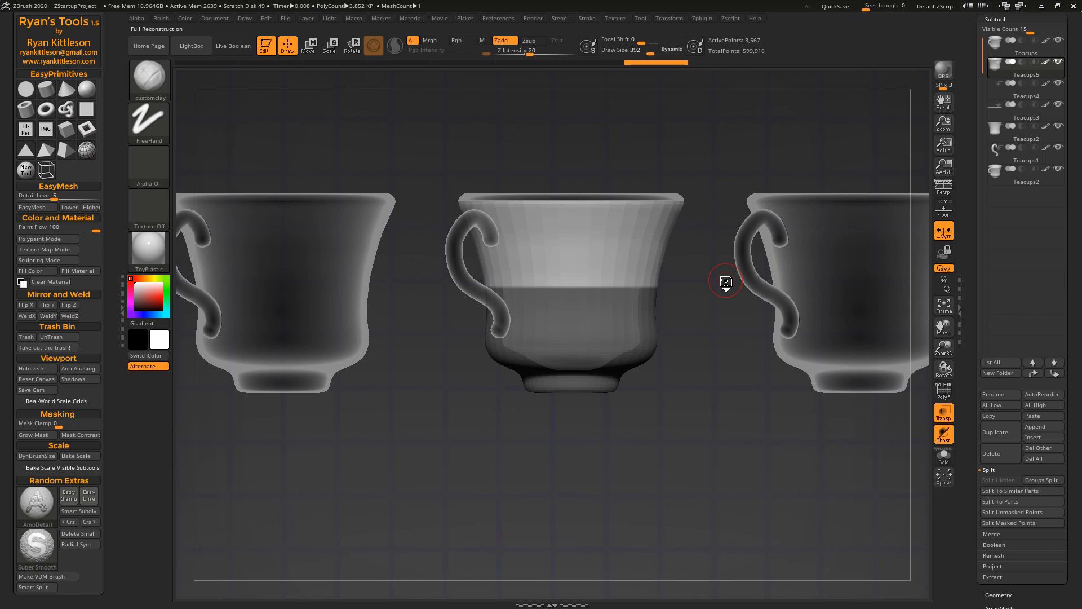
Step: Reload the beaver tool and show the Easy Gizmo on its belly
left_click(1027, 64)
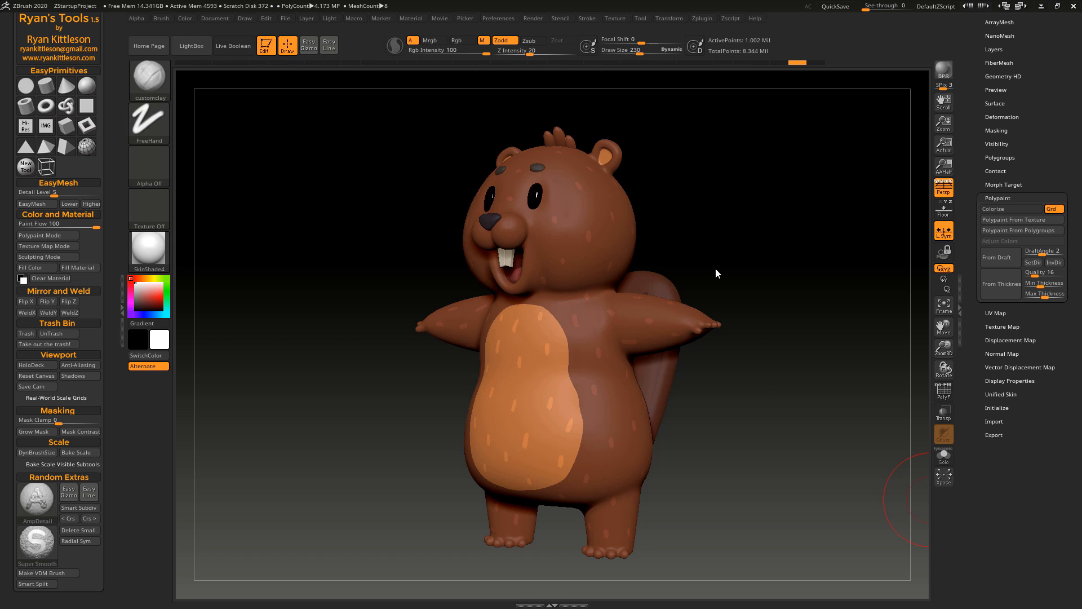
mouse_move(580, 325)
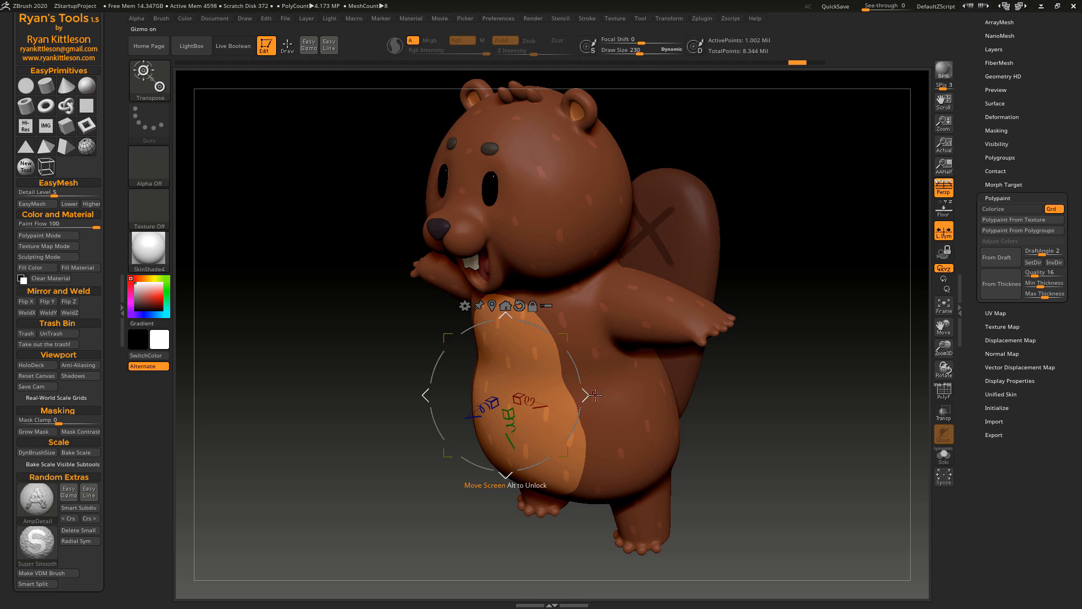
mouse_move(819, 281)
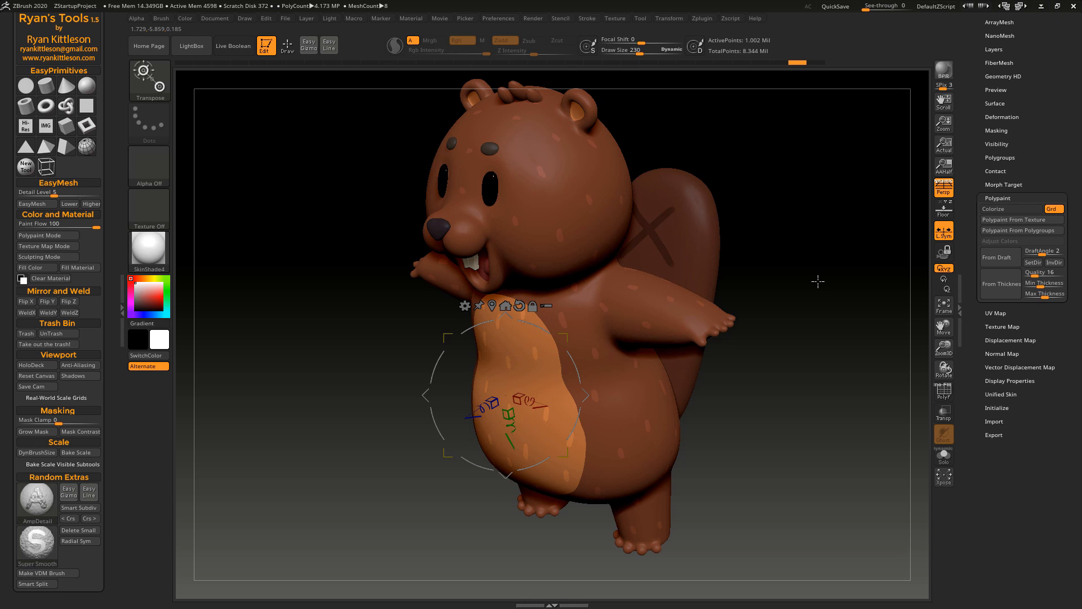